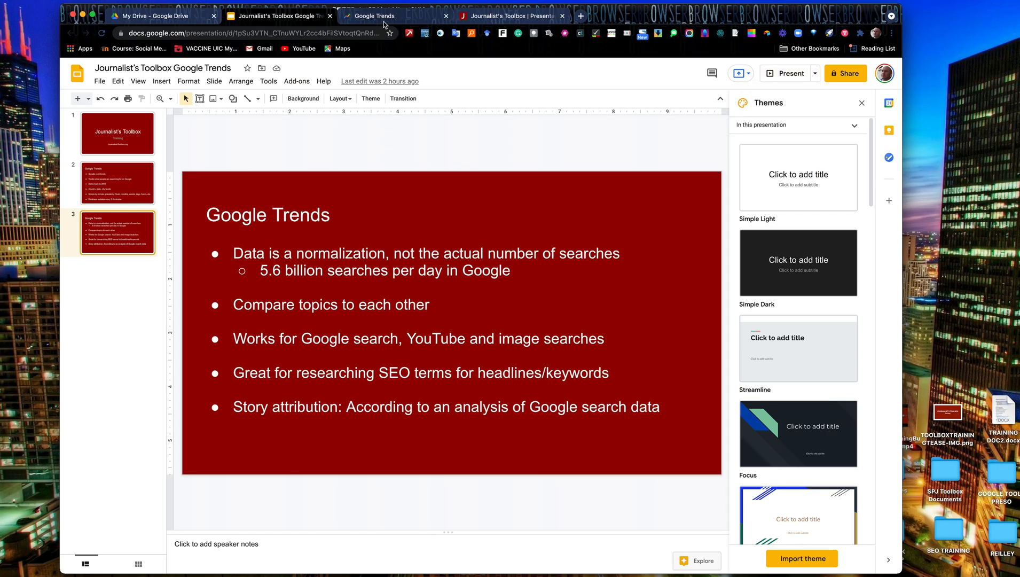
Step: Switch from the Slides deck to the Google Trends home page
click(371, 16)
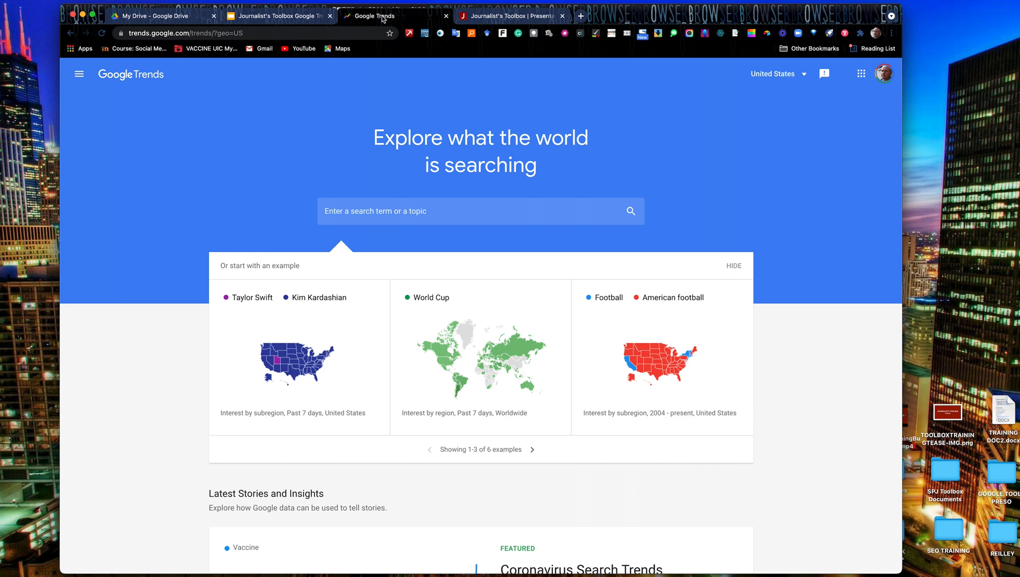
mouse_move(327, 230)
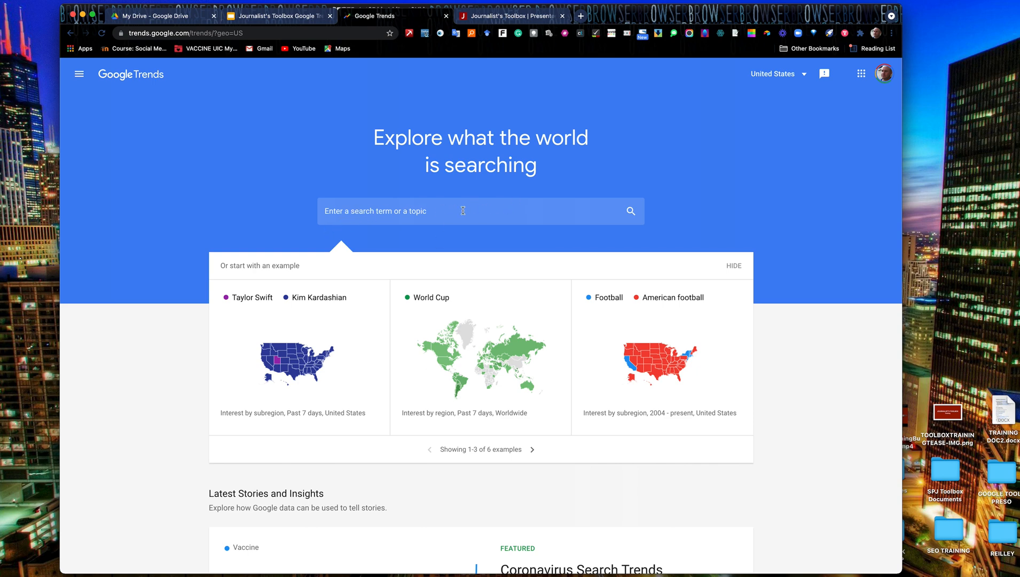
mouse_move(438, 218)
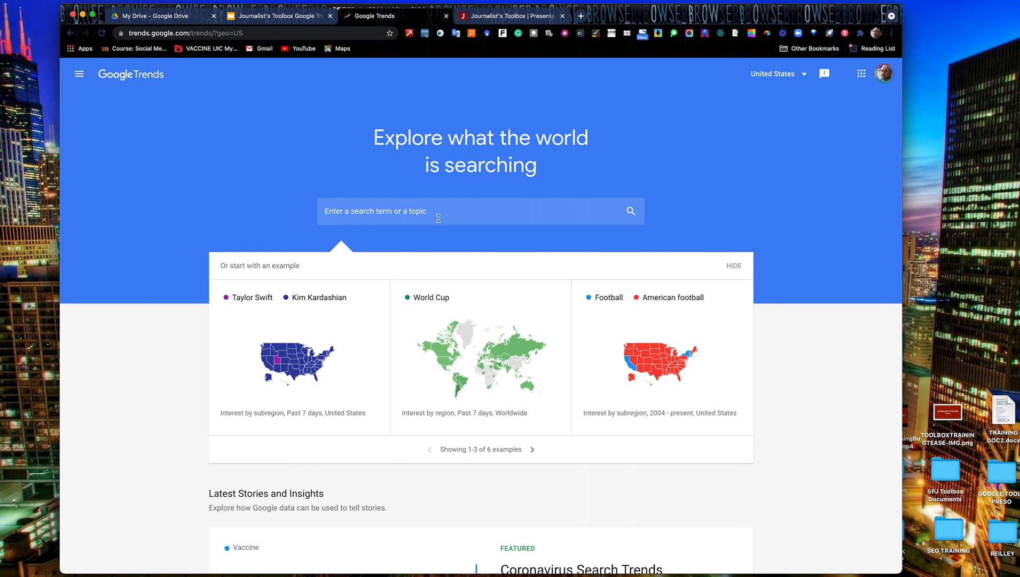
scroll(down, 3)
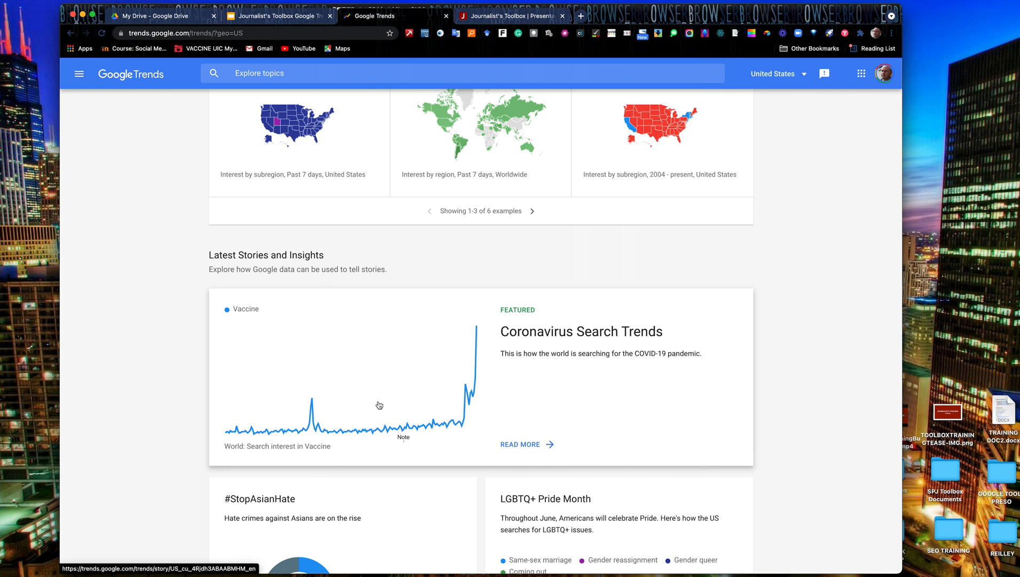
mouse_move(513, 442)
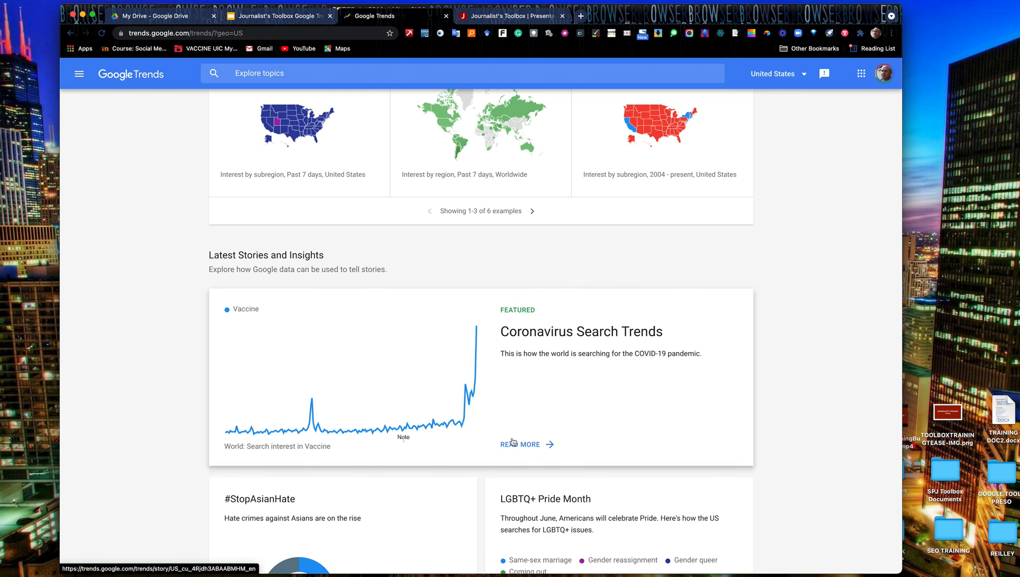
mouse_move(538, 399)
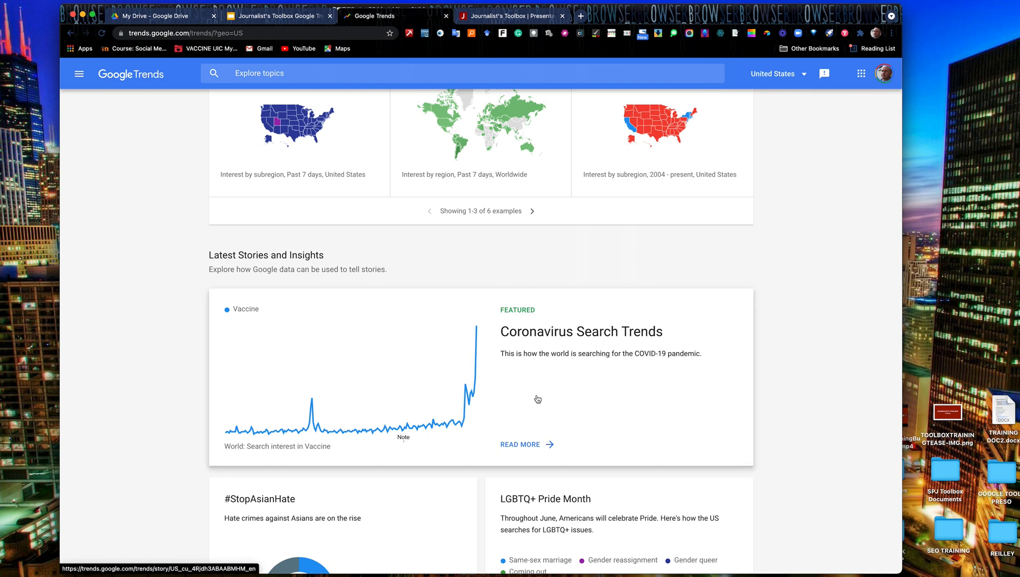
mouse_move(442, 442)
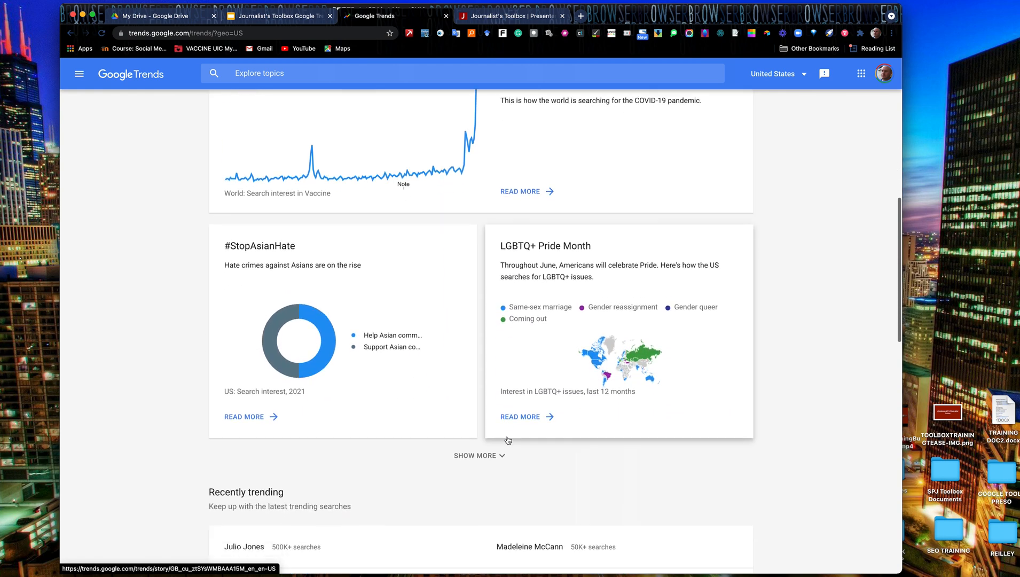
scroll(down, 3)
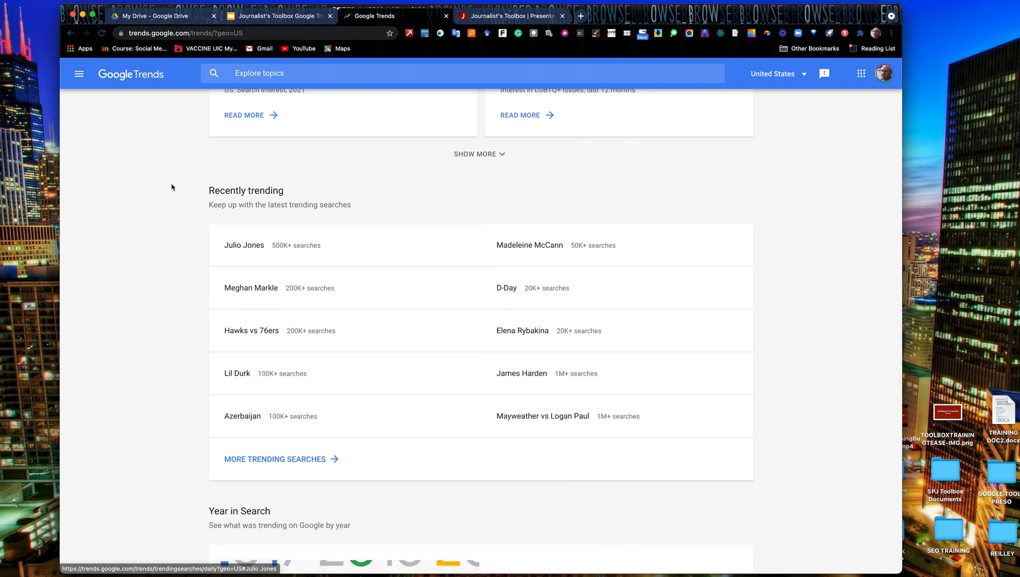
mouse_move(155, 323)
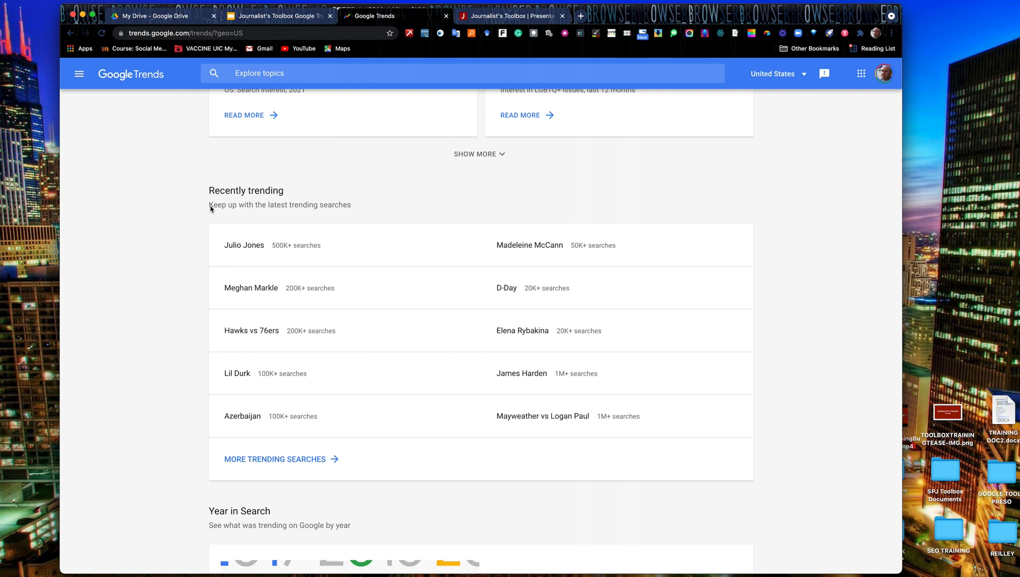
mouse_move(284, 287)
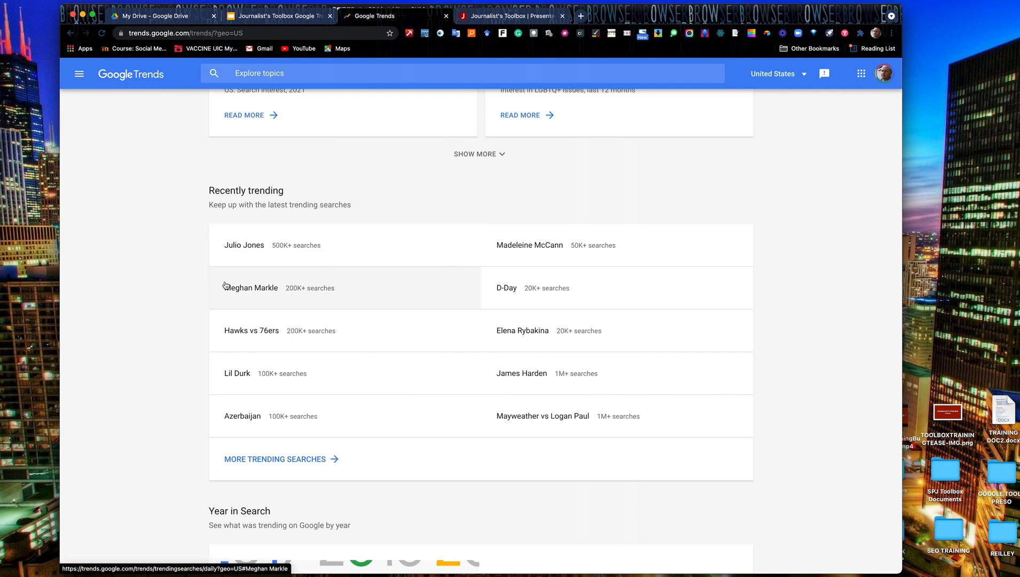
mouse_move(595, 296)
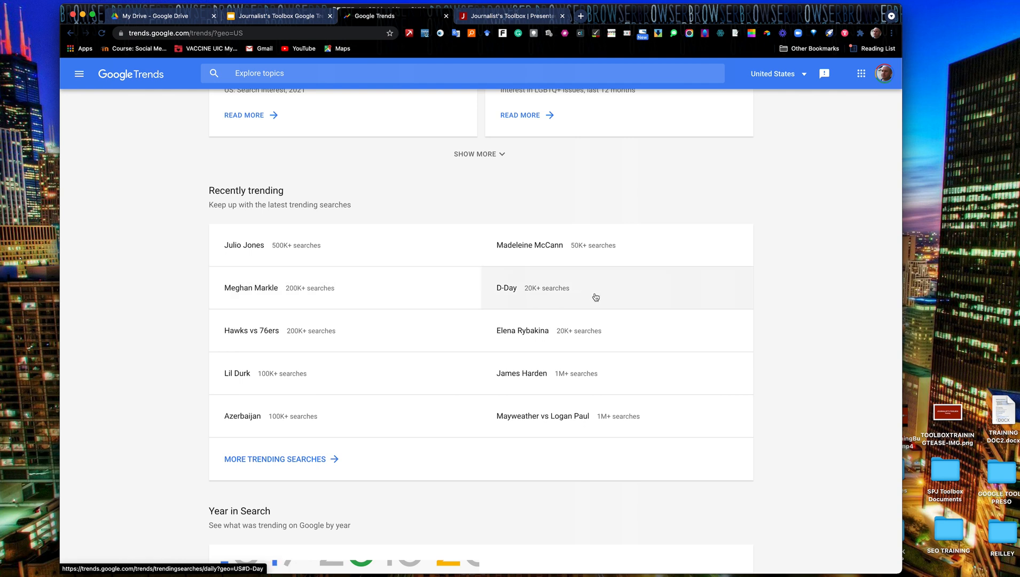
mouse_move(263, 254)
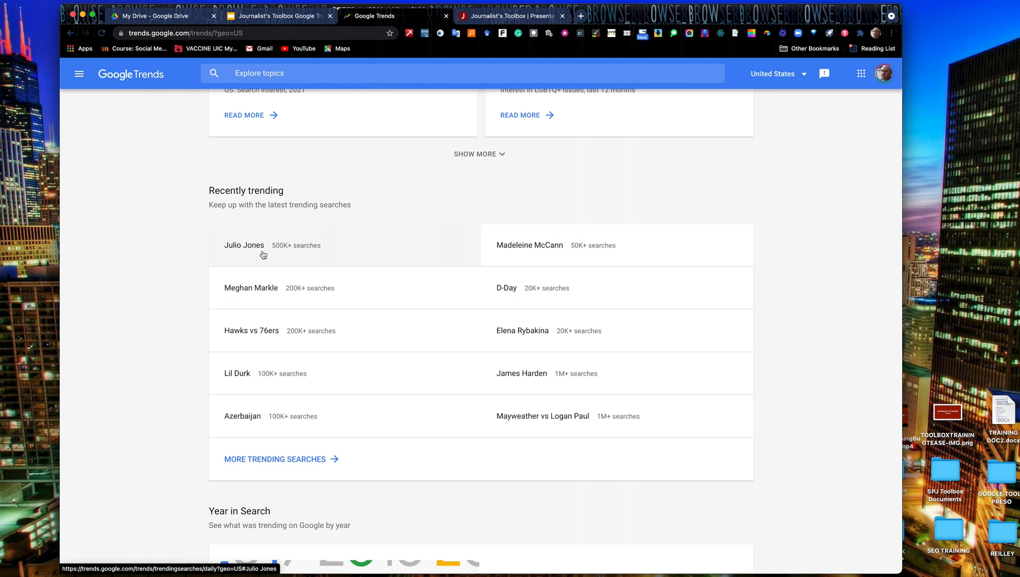
mouse_move(537, 420)
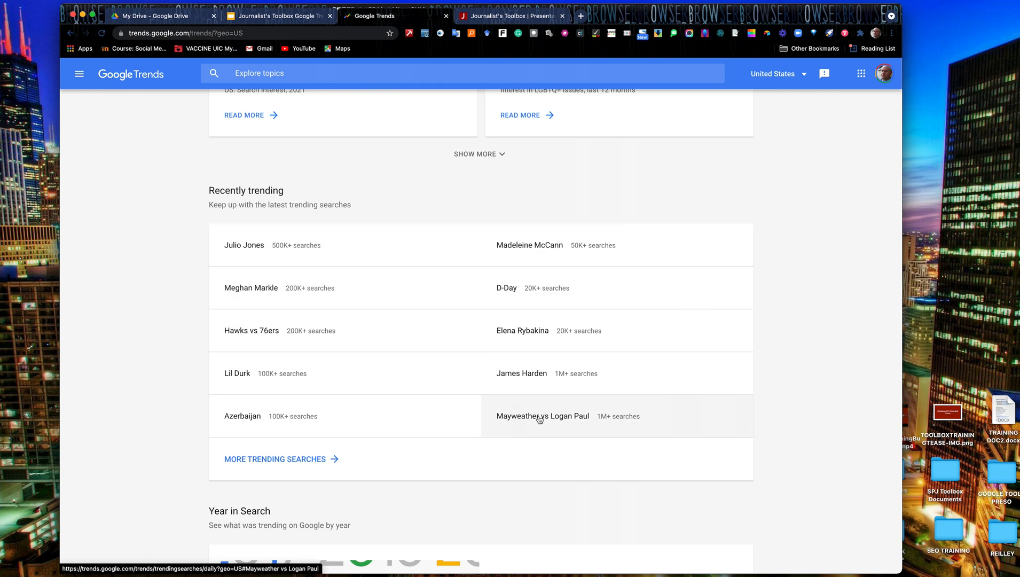
mouse_move(584, 407)
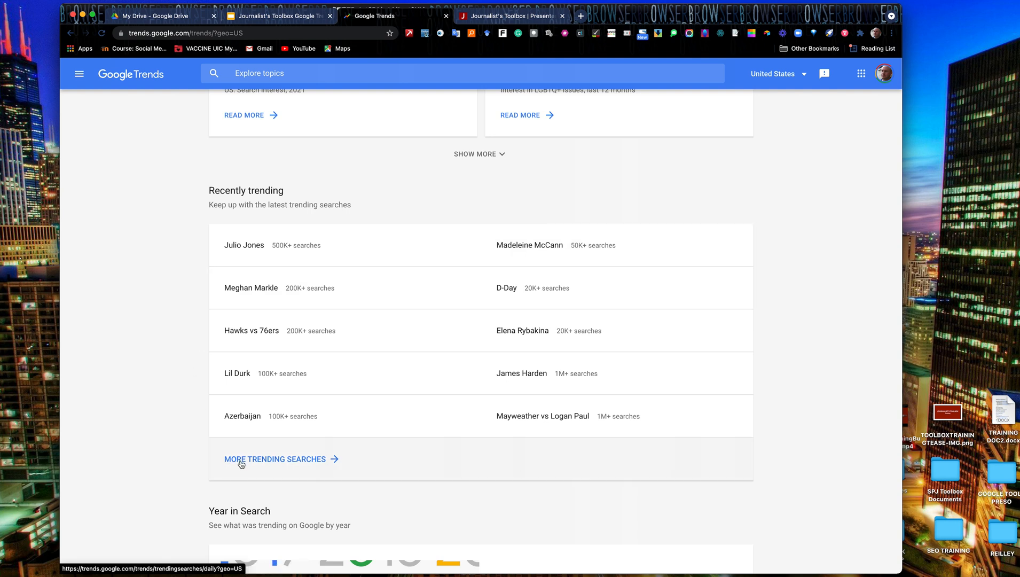
mouse_move(292, 465)
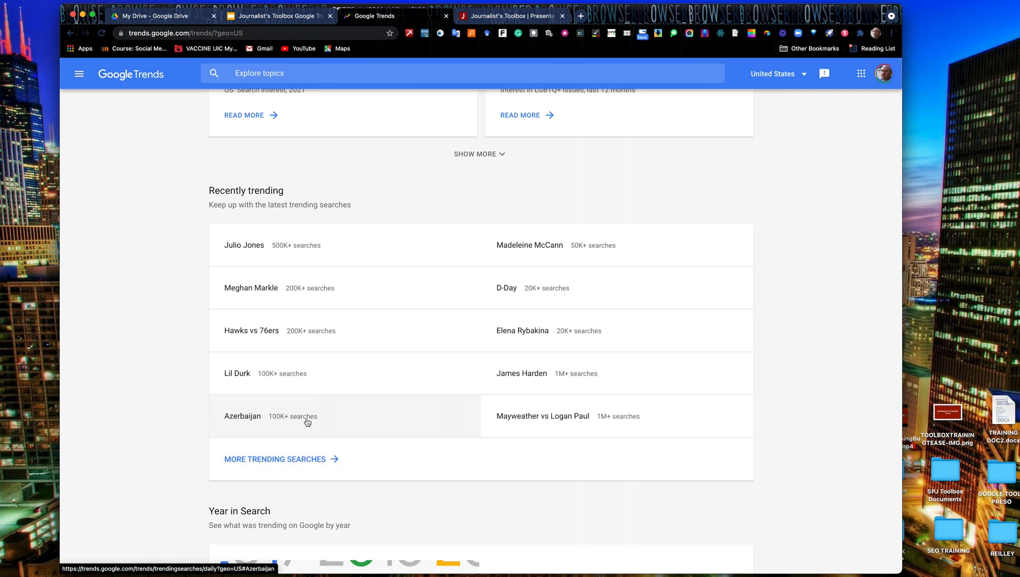
scroll(down, 3)
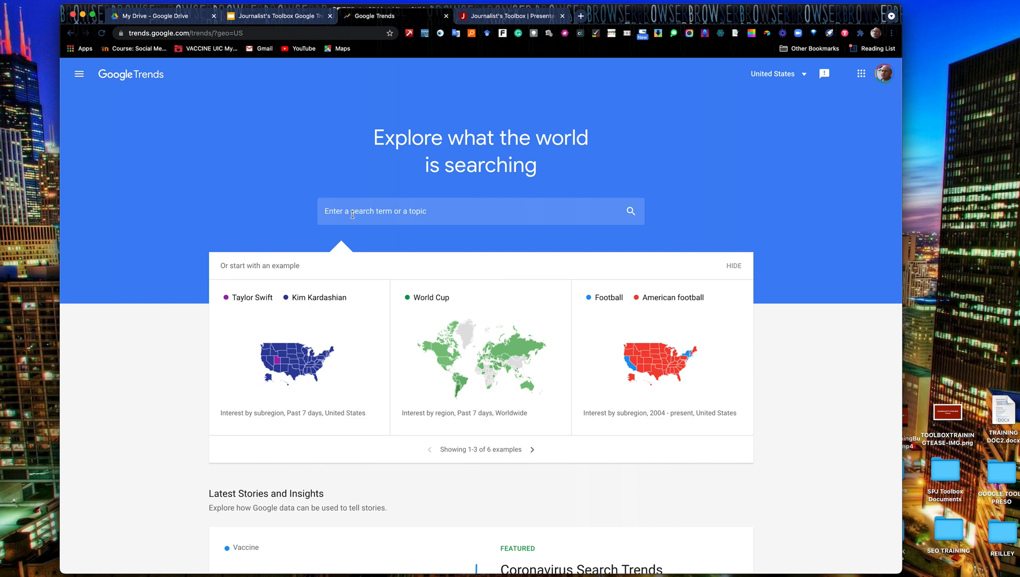
mouse_move(351, 210)
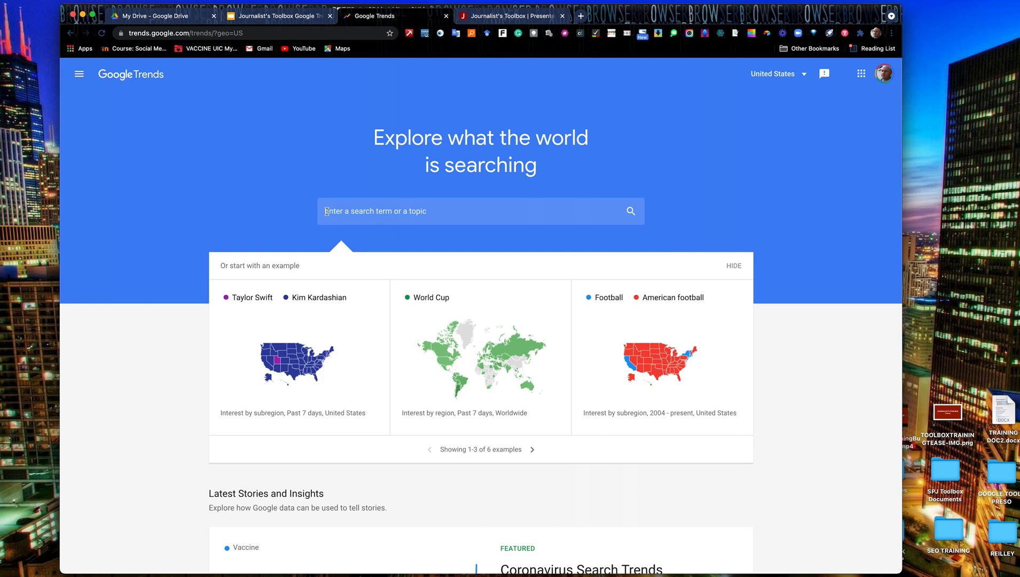
Step: Enter Hillary Clinton in the Trends search box to bring up matching suggestions
text(Hillary Clinton)
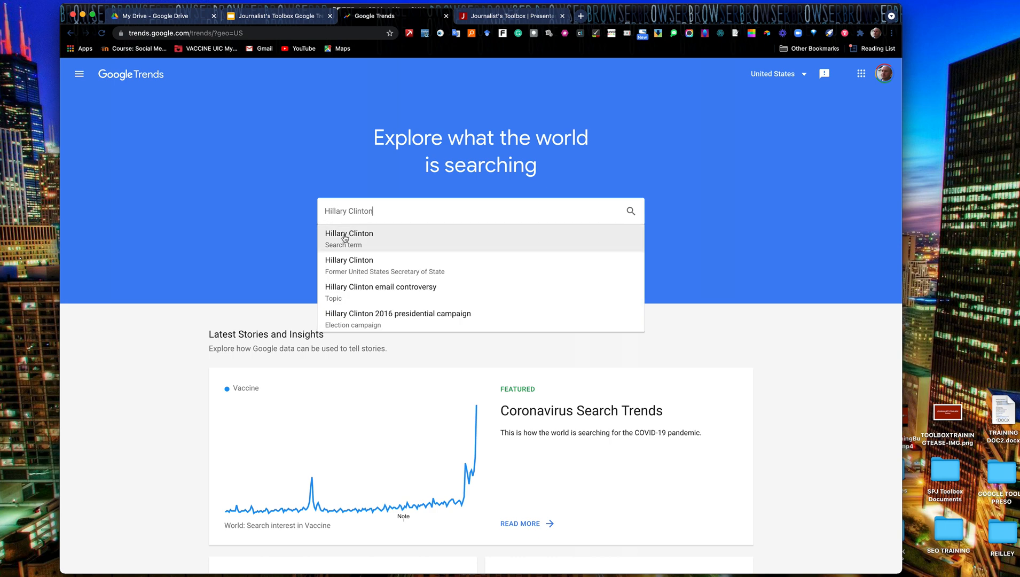
mouse_move(370, 240)
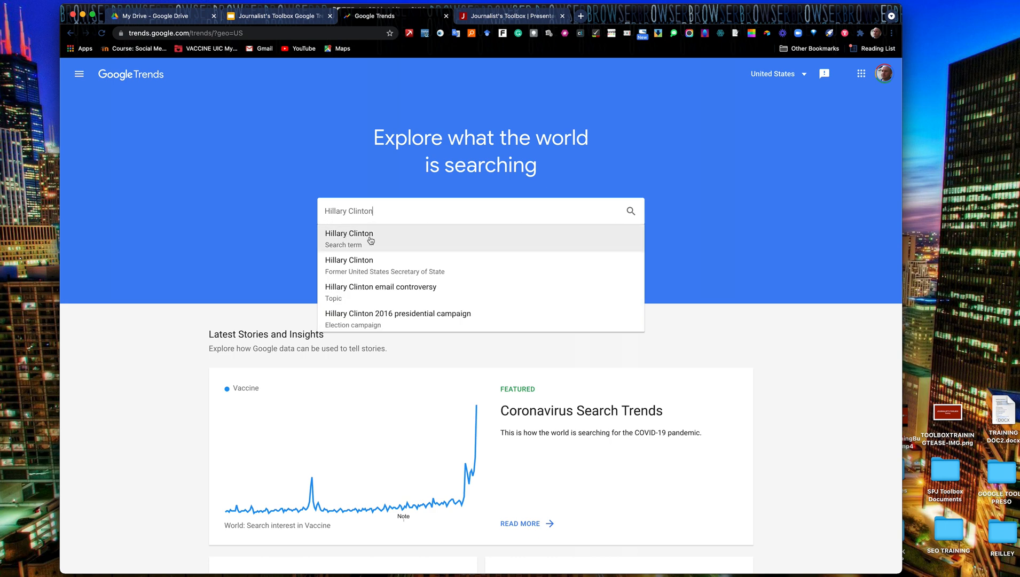
mouse_move(349, 243)
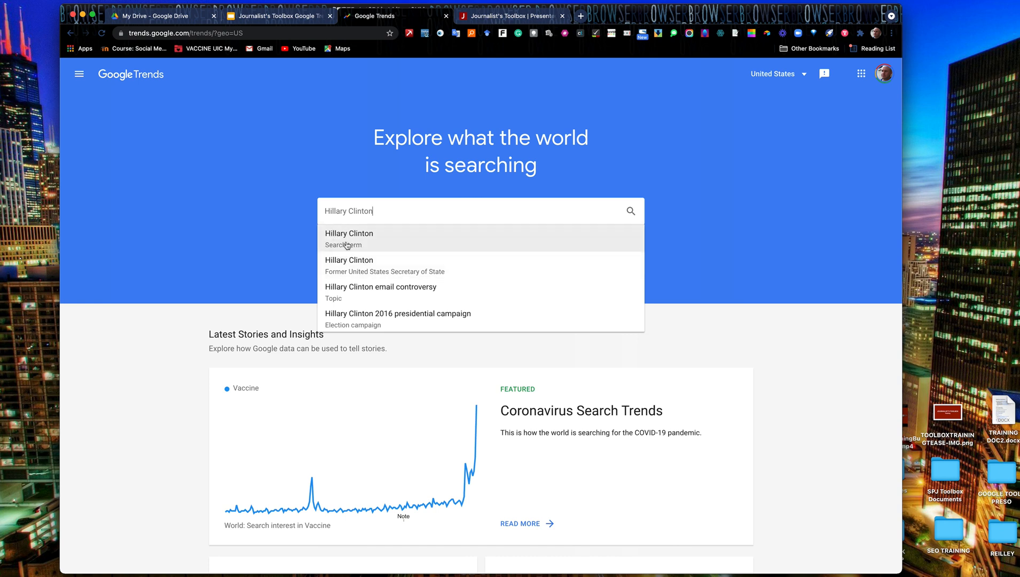
mouse_move(374, 264)
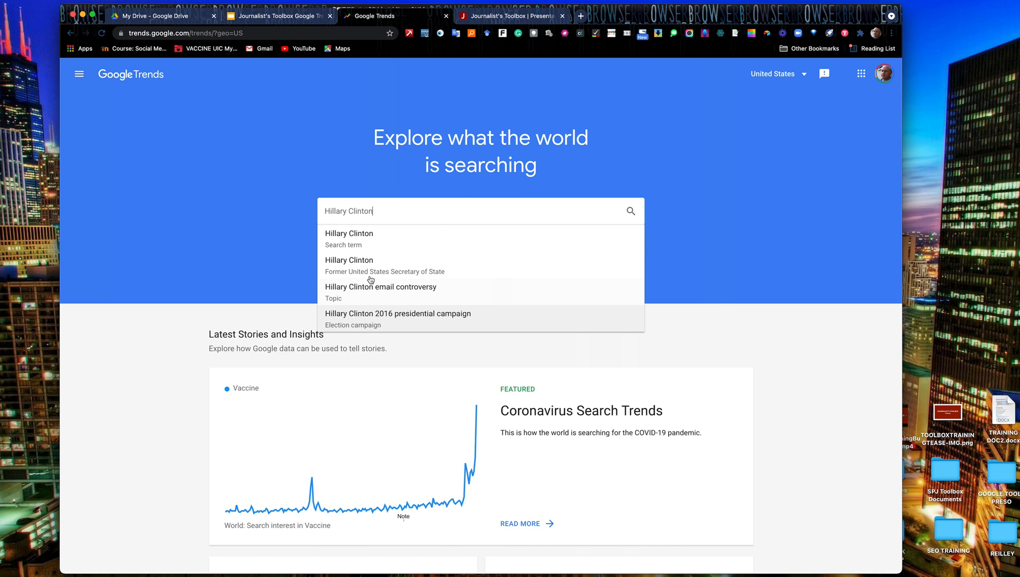
mouse_move(408, 317)
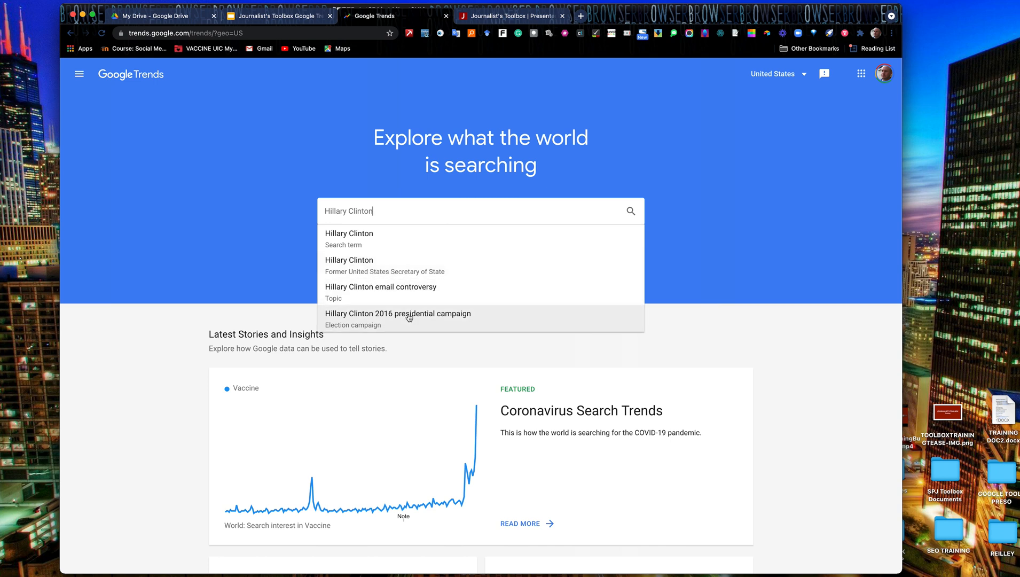
mouse_move(359, 313)
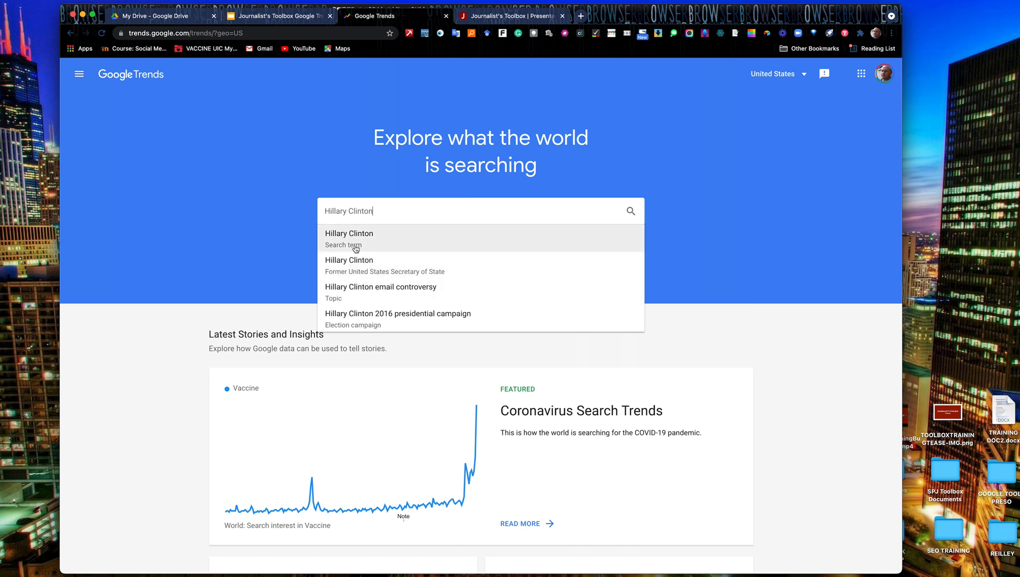
mouse_move(349, 242)
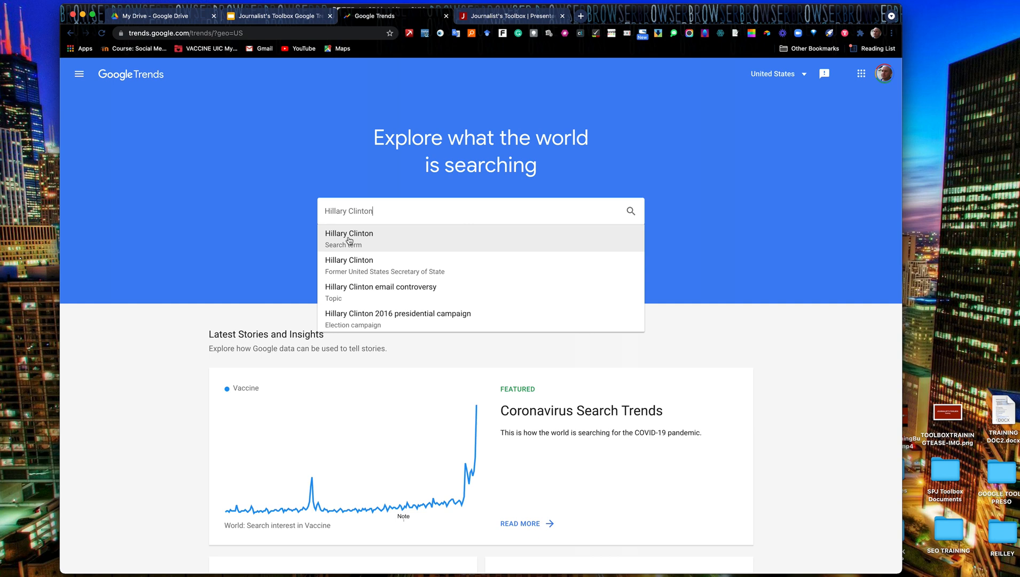
click(349, 234)
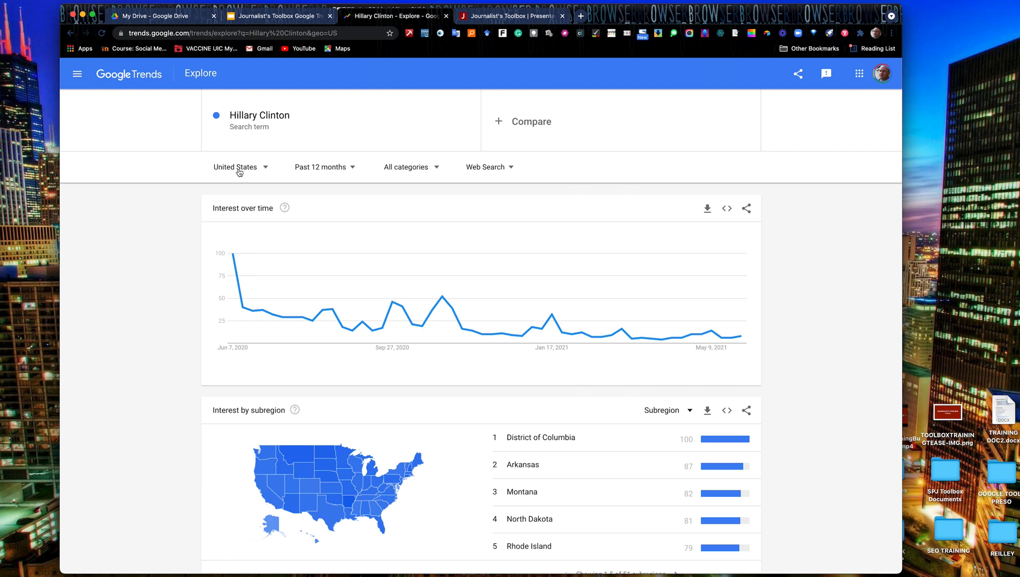
mouse_move(240, 176)
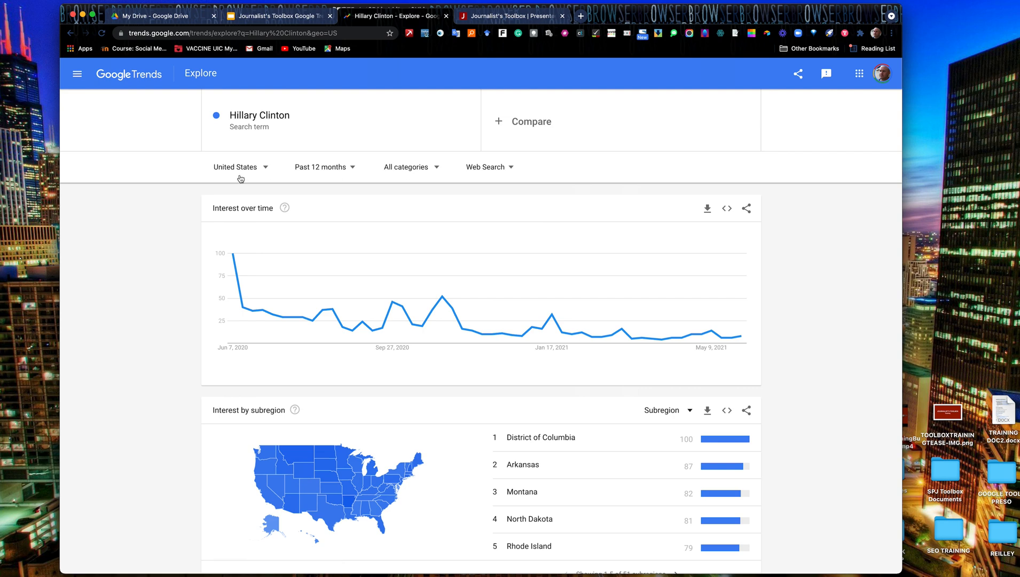
mouse_move(444, 168)
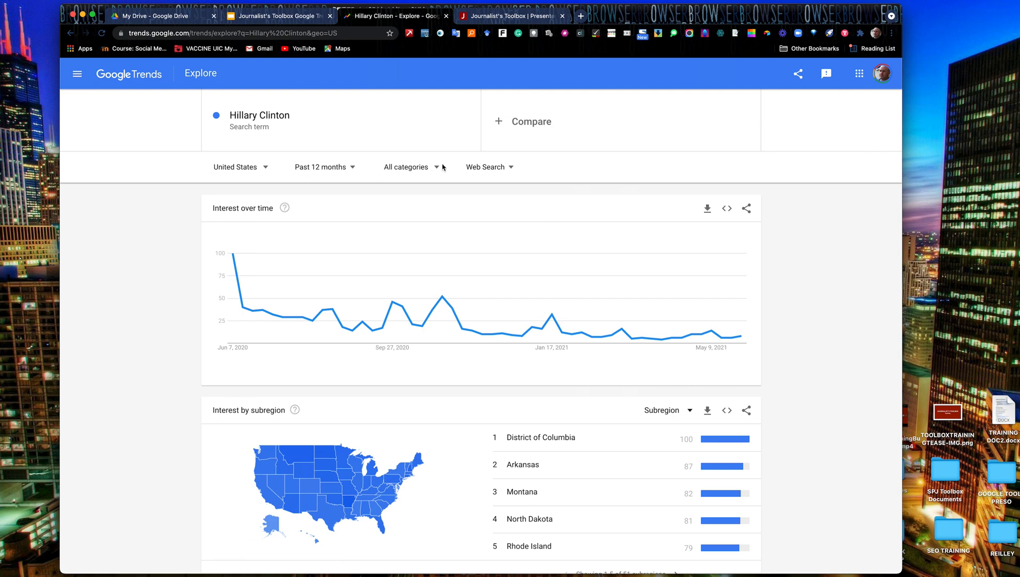
mouse_move(439, 167)
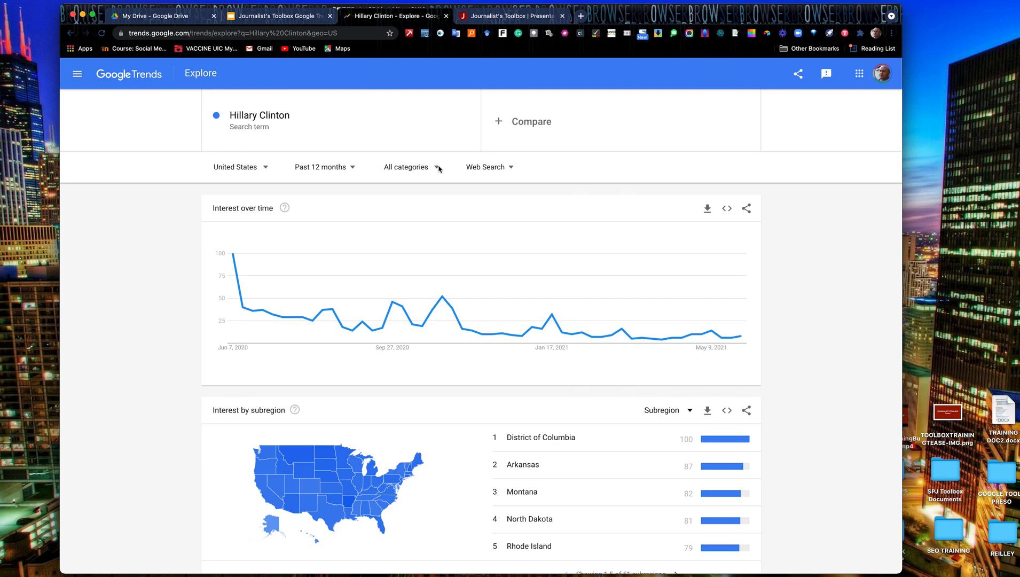
click(406, 167)
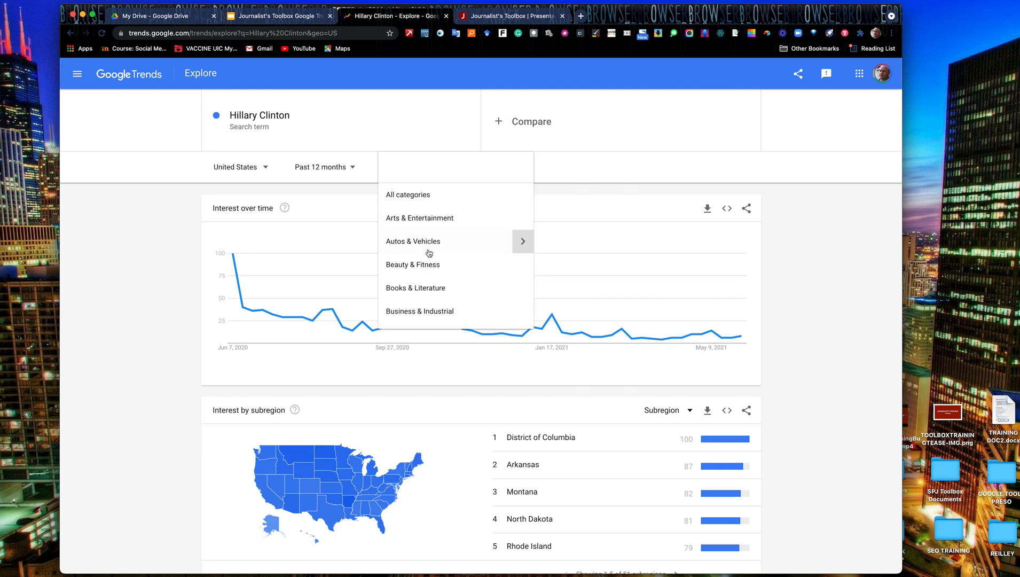
mouse_move(517, 170)
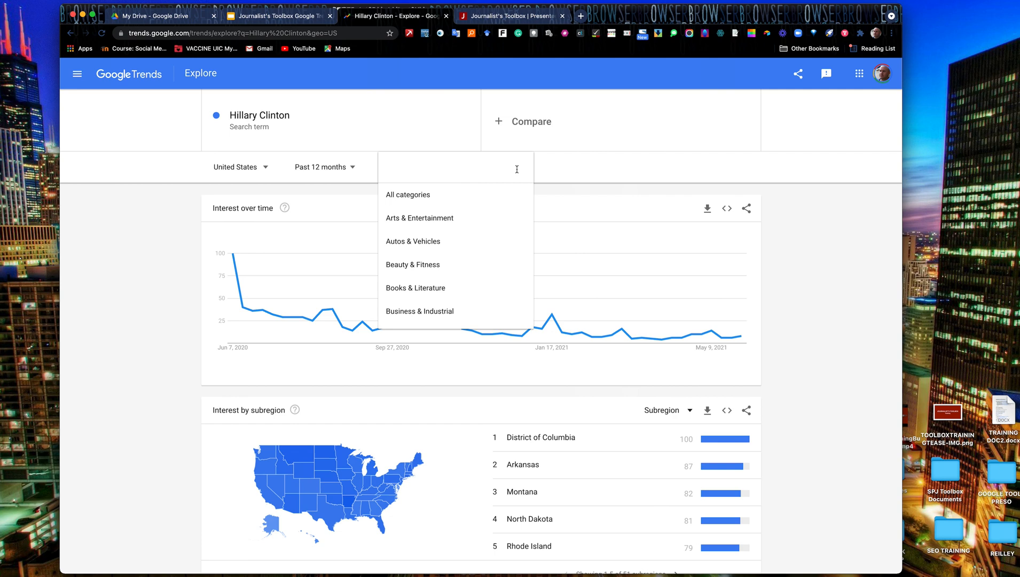
click(407, 195)
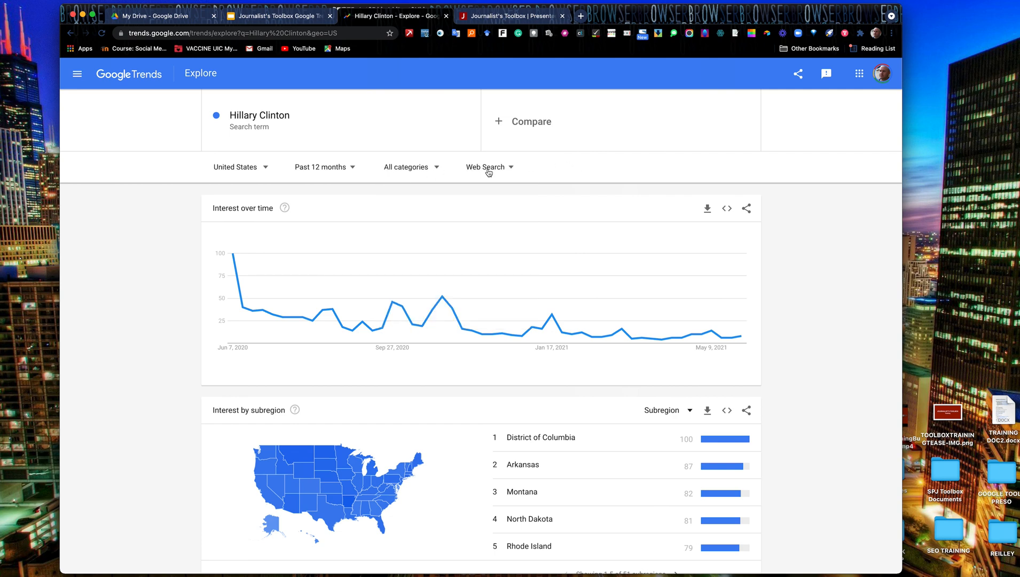
click(486, 166)
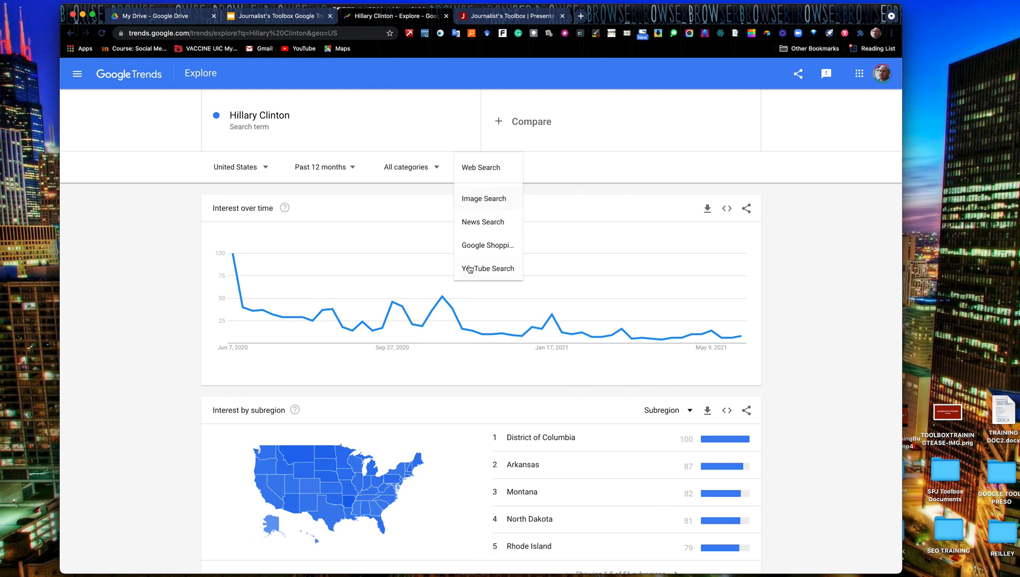
mouse_move(555, 172)
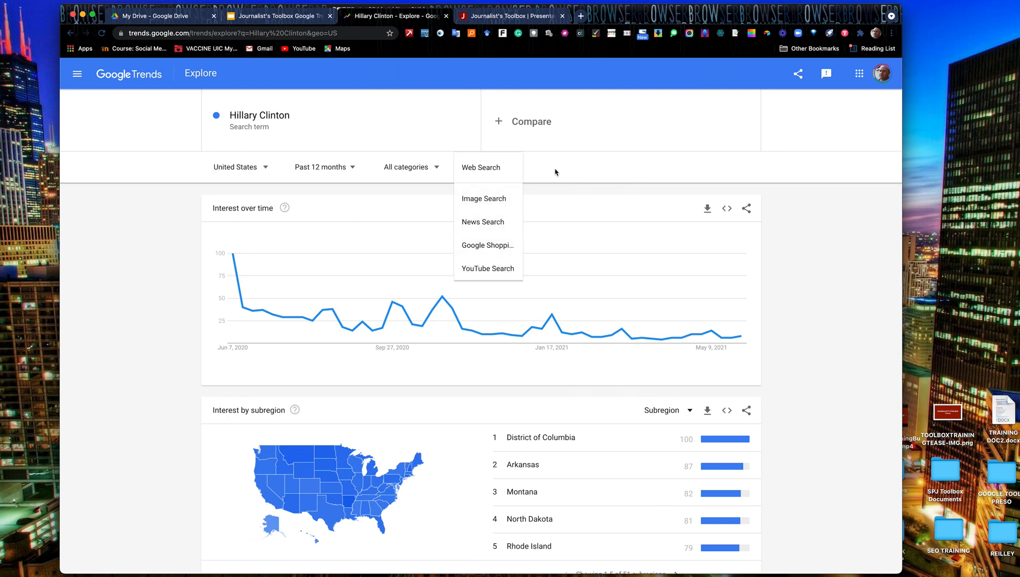
click(488, 167)
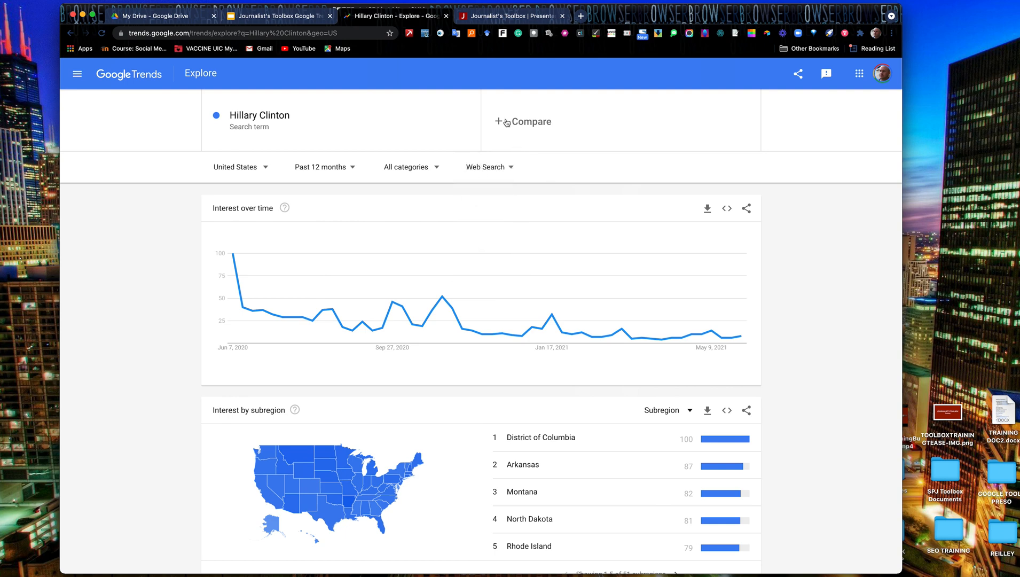
Step: Add Donald Trump as a comparison term against Hillary Clinton
click(524, 122)
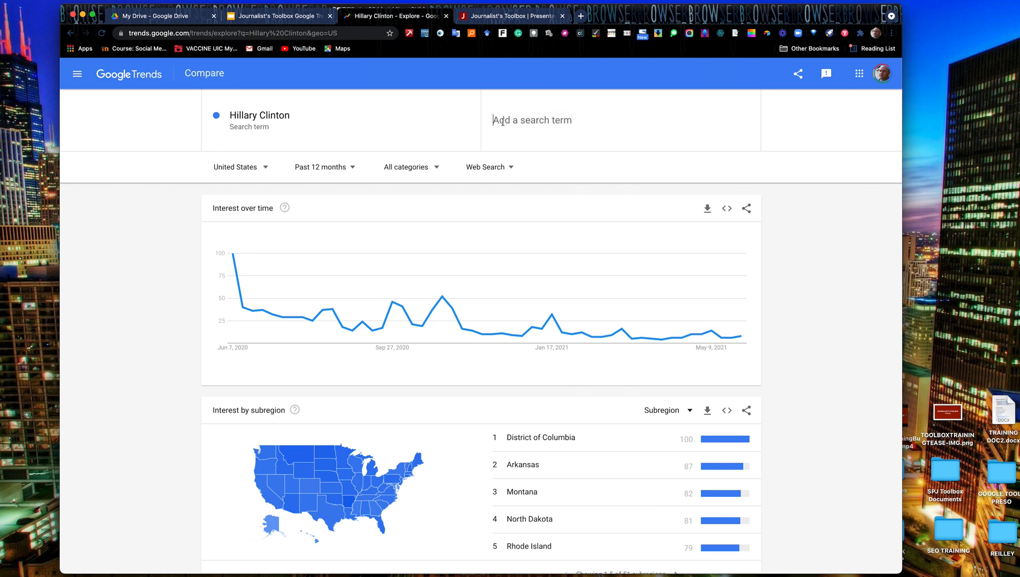
text(Donald)
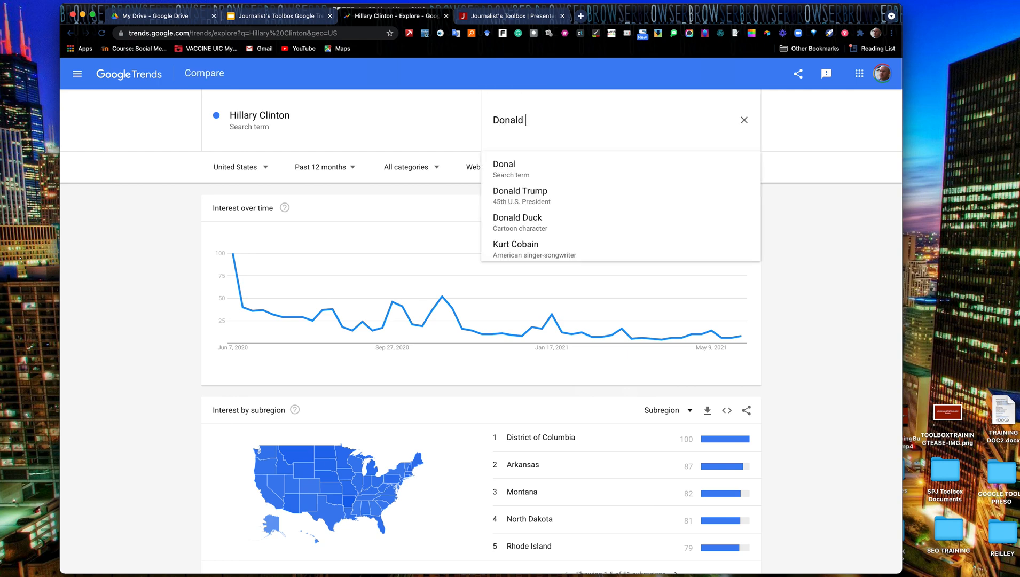
click(520, 190)
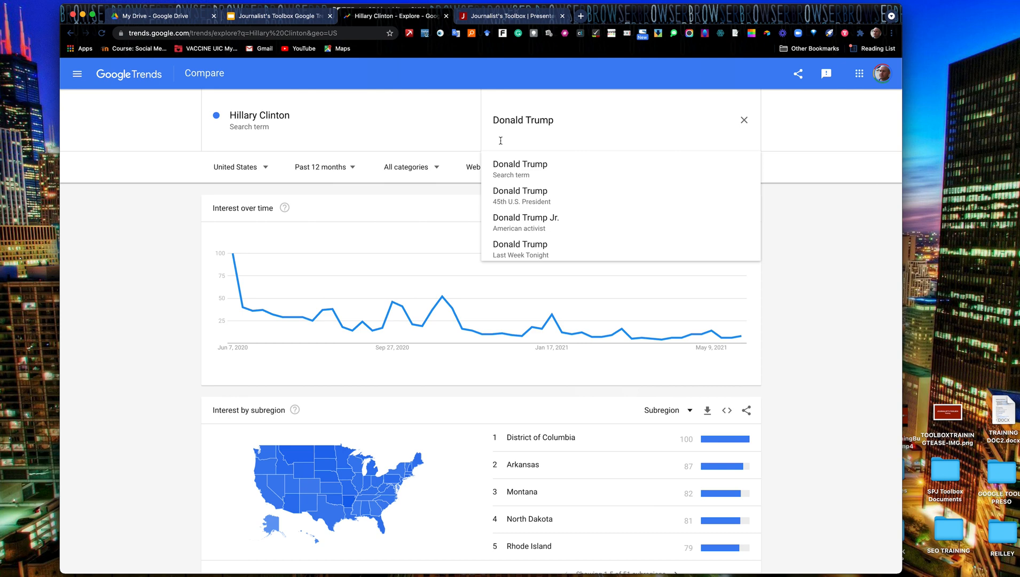
mouse_move(519, 169)
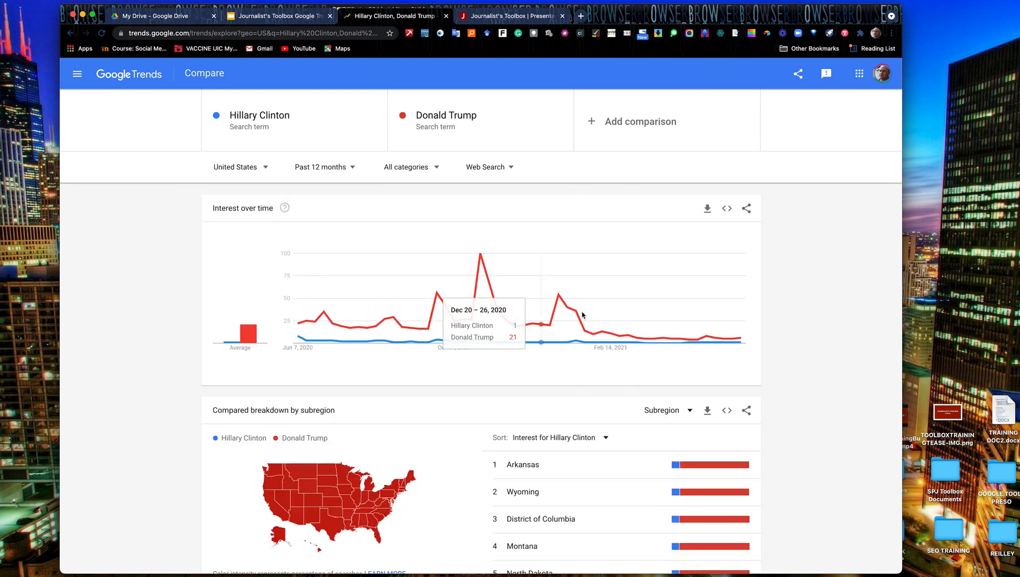
mouse_move(480, 257)
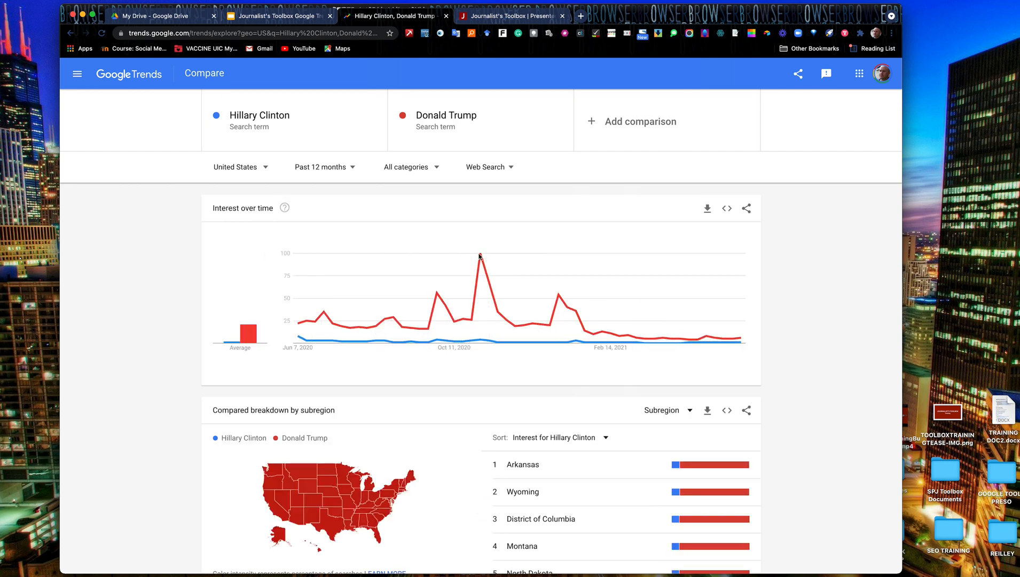
mouse_move(480, 253)
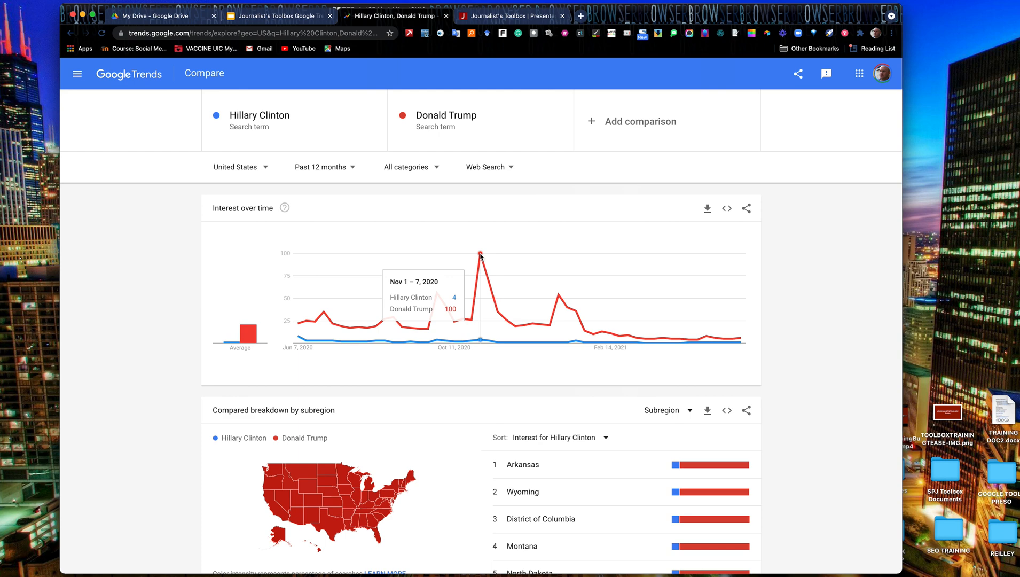
mouse_move(560, 343)
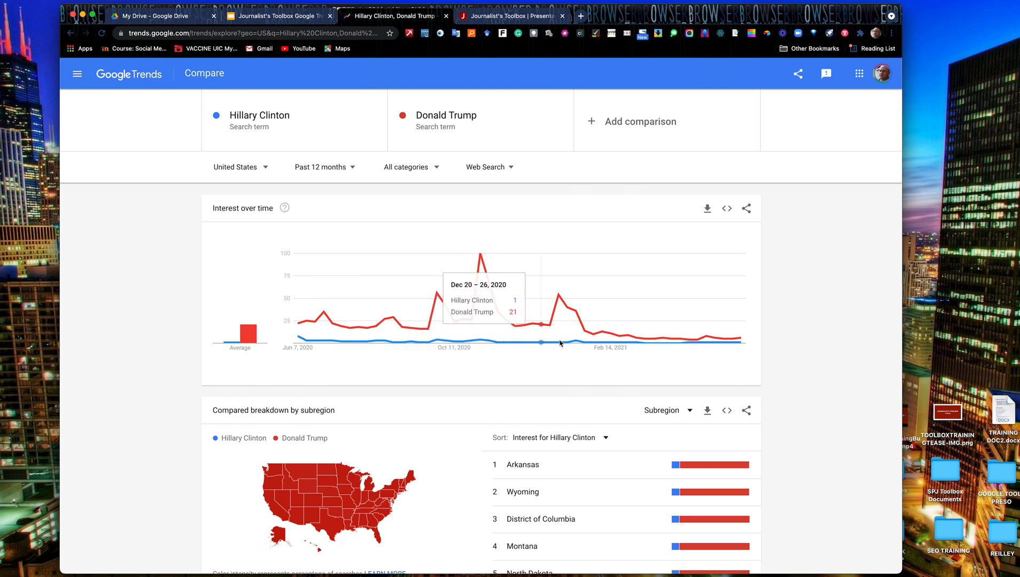
mouse_move(443, 338)
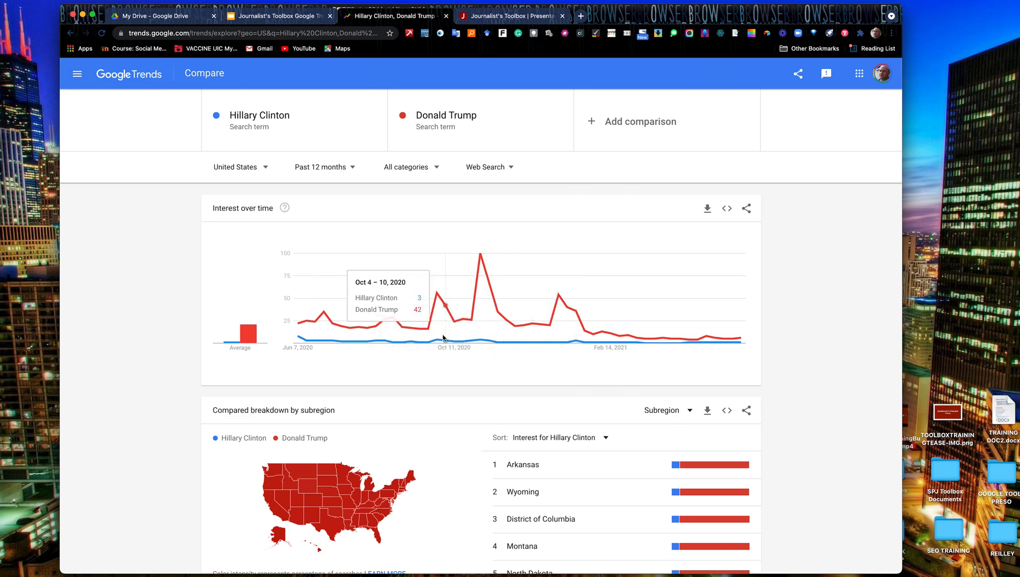
mouse_move(323, 170)
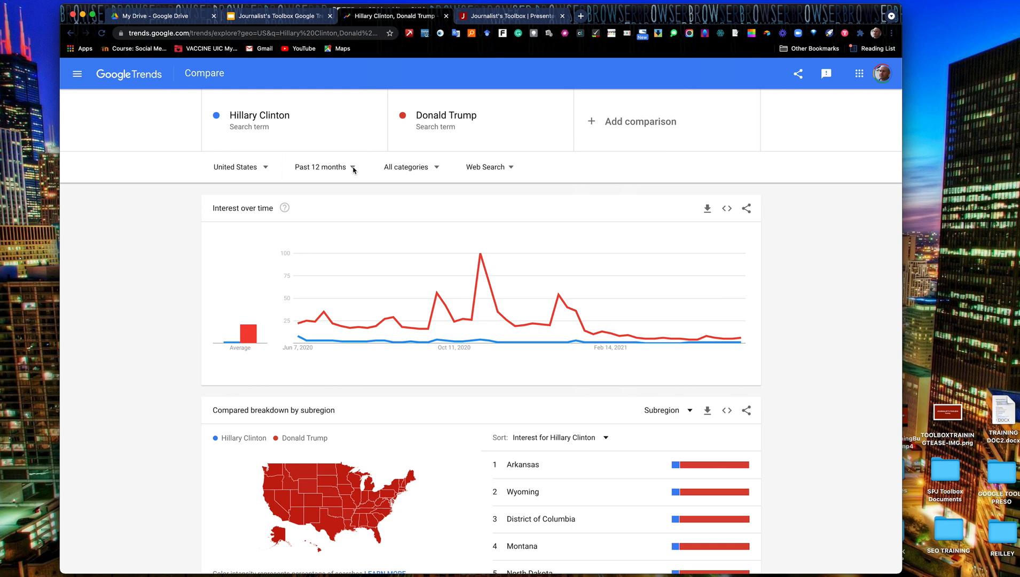
Step: Set a custom time range covering the full year 2016 for the comparison
click(319, 167)
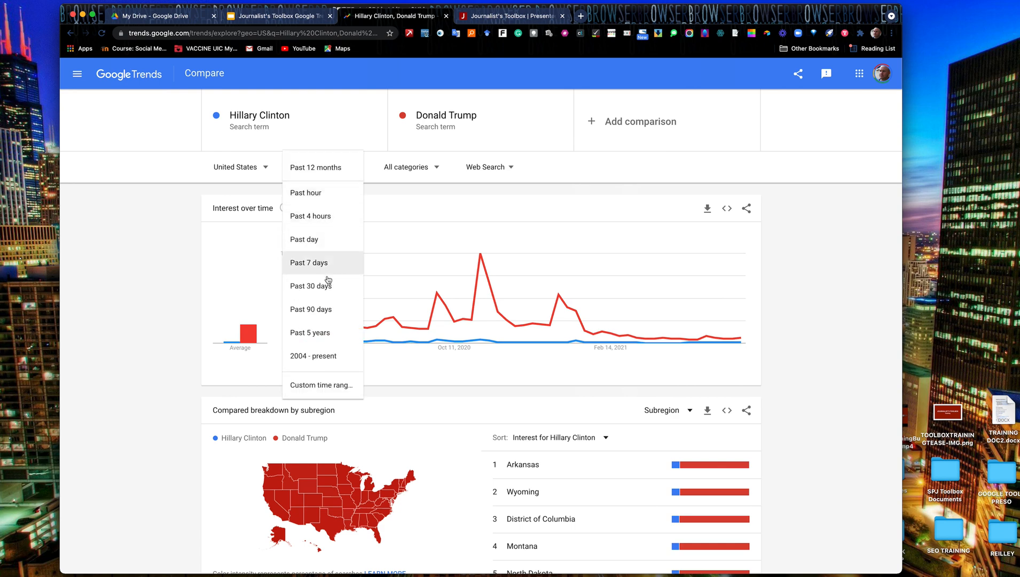
mouse_move(323, 356)
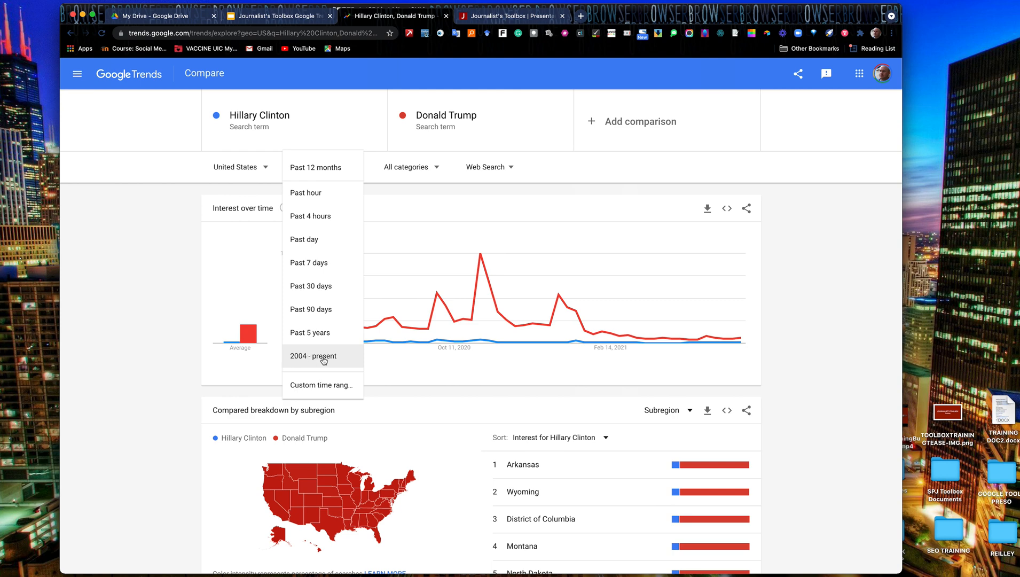
mouse_move(309, 263)
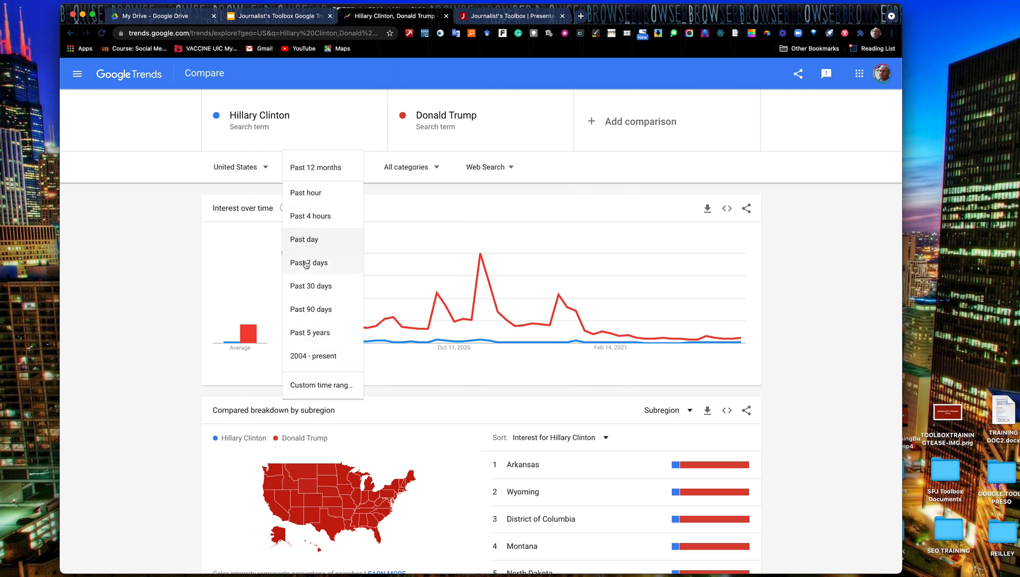
mouse_move(319, 385)
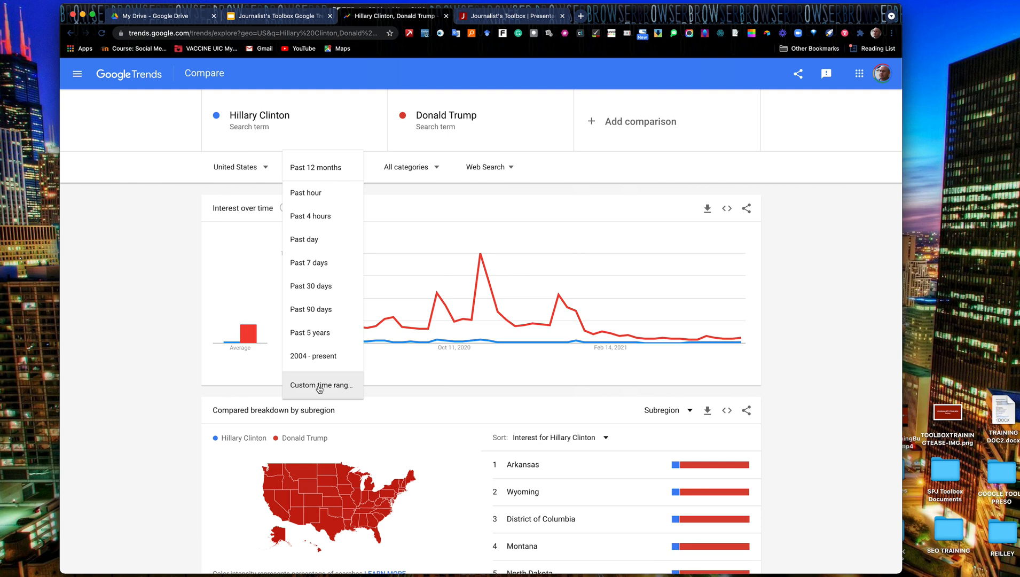
click(322, 385)
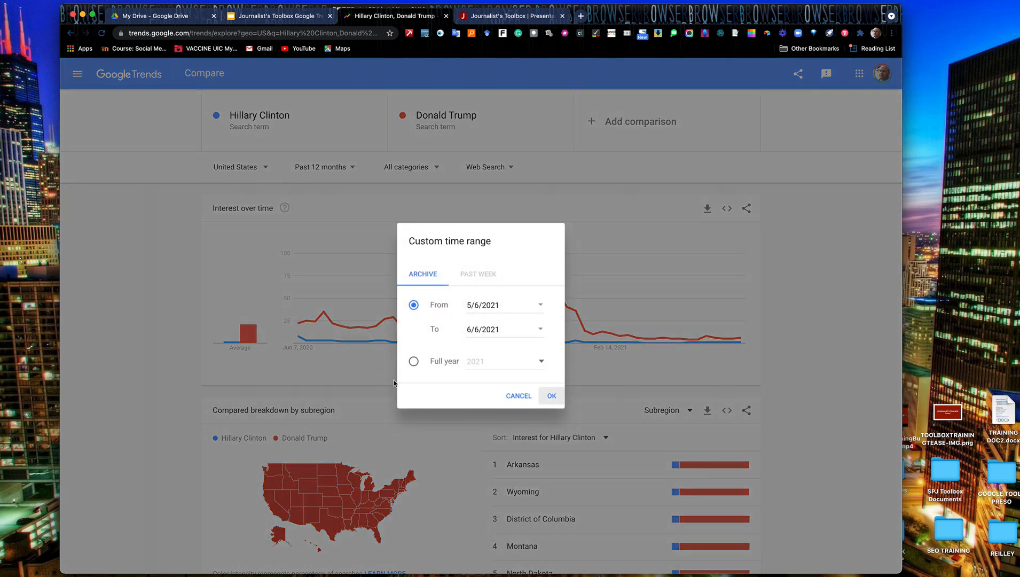
click(414, 361)
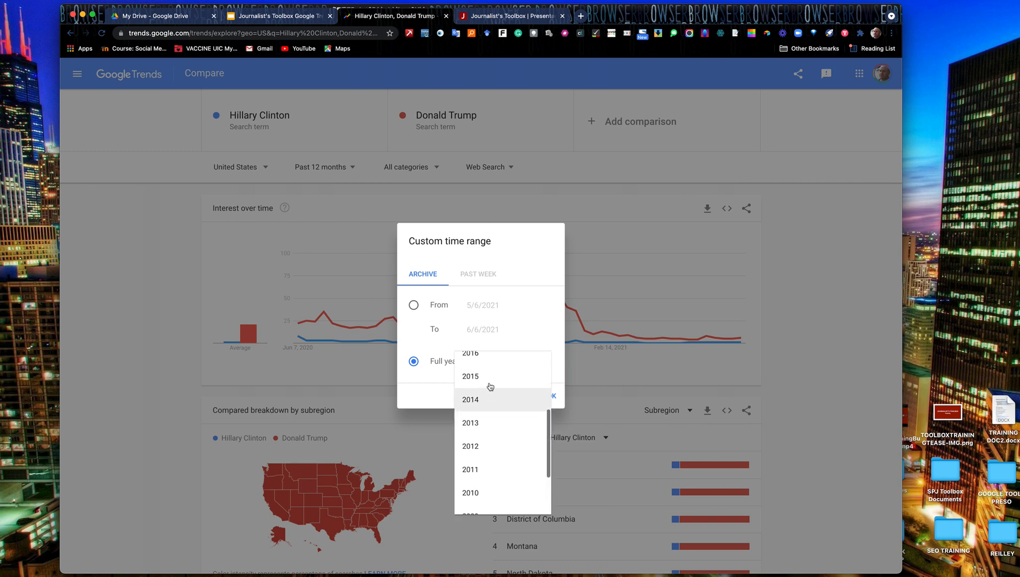
click(468, 352)
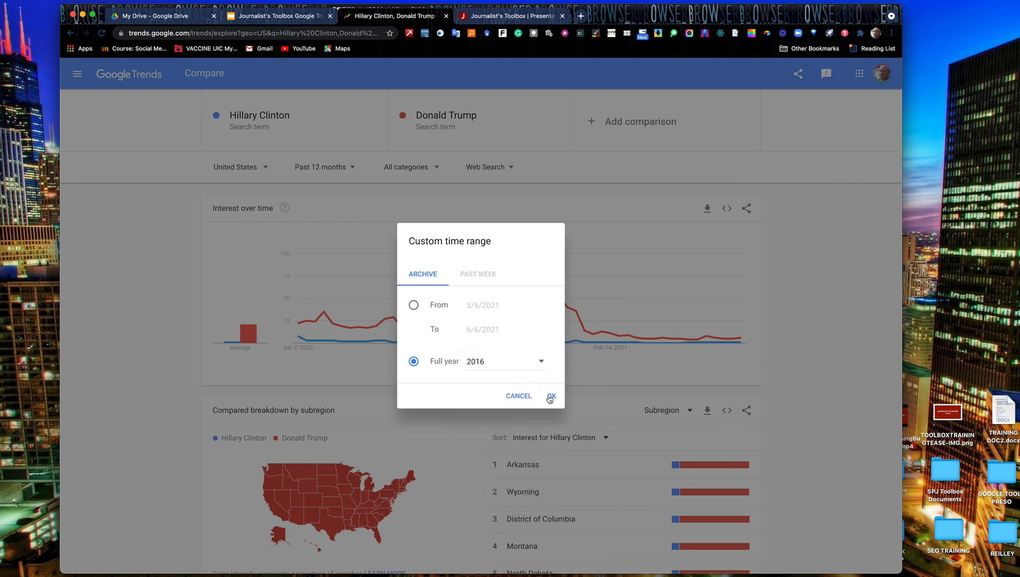
click(551, 395)
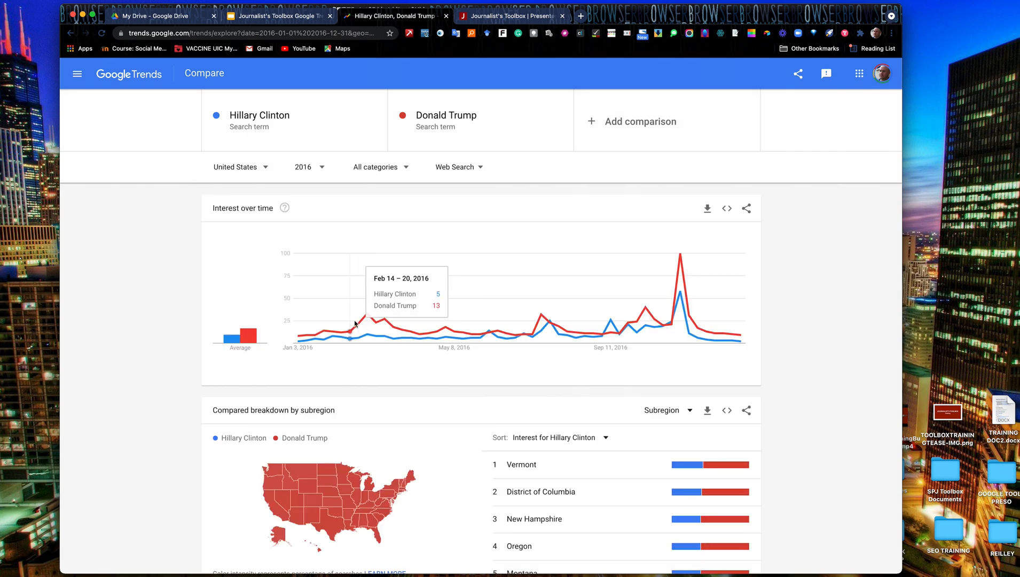
mouse_move(473, 337)
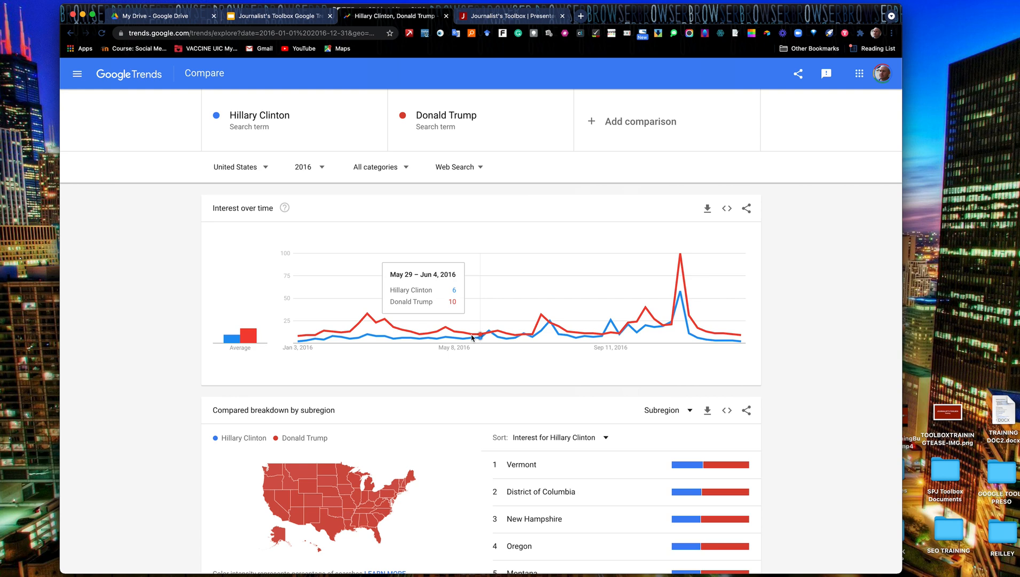
mouse_move(490, 331)
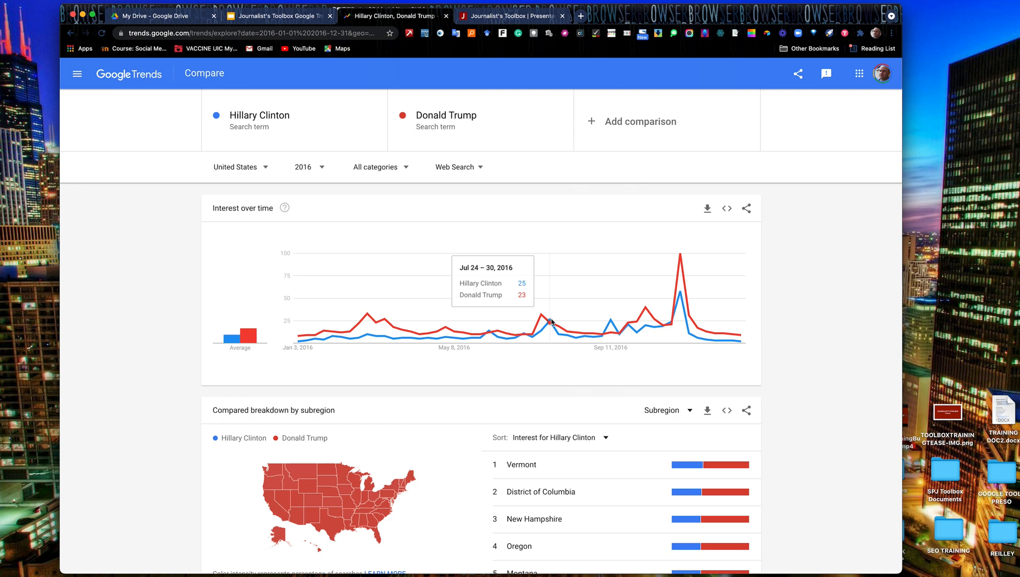
mouse_move(609, 322)
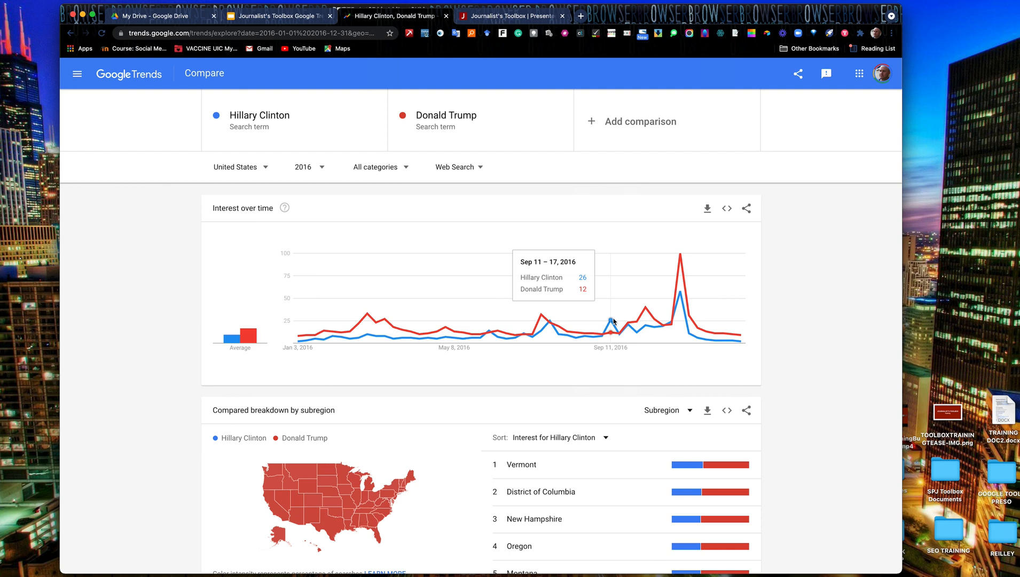
mouse_move(677, 254)
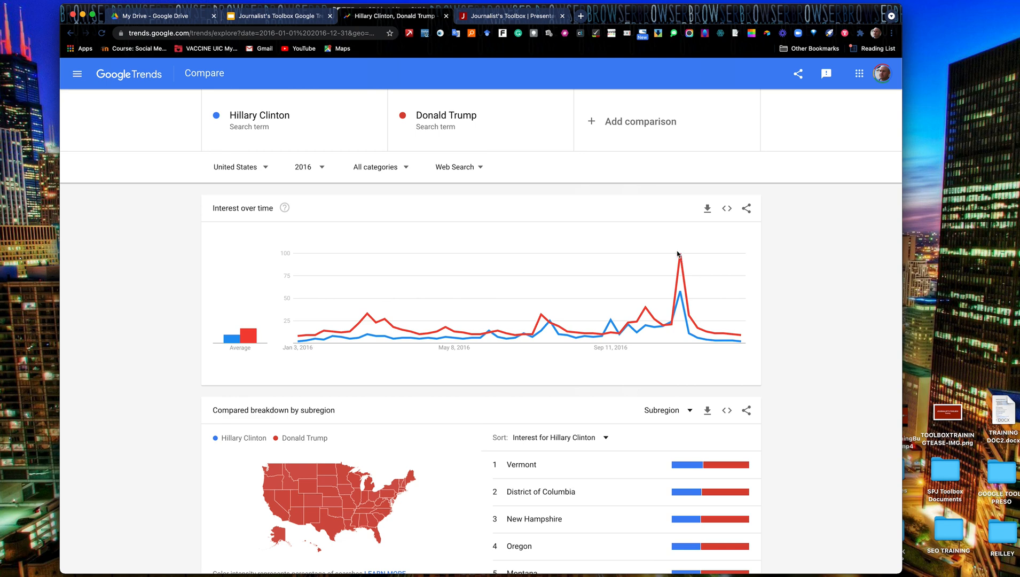
mouse_move(683, 264)
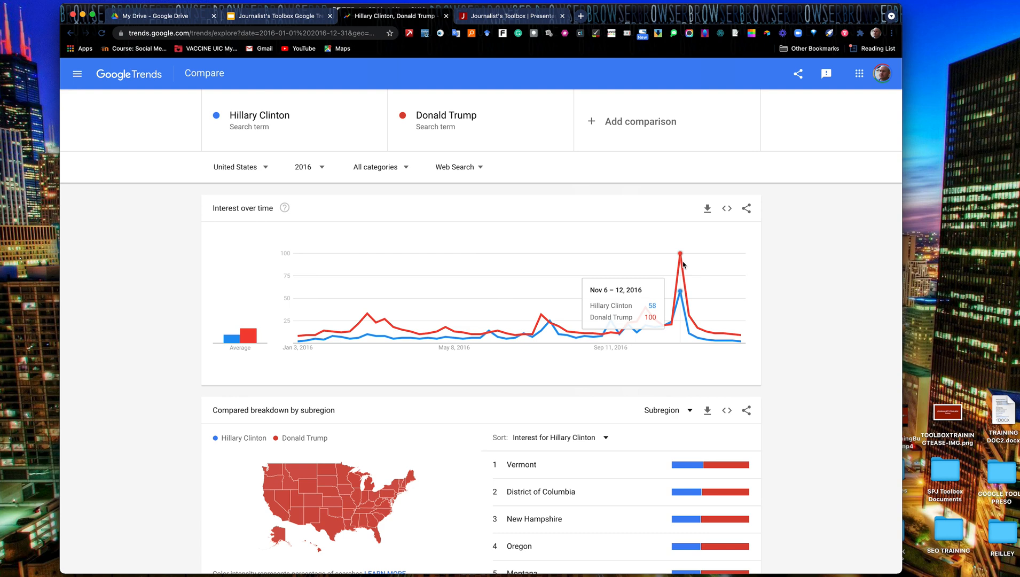
mouse_move(684, 266)
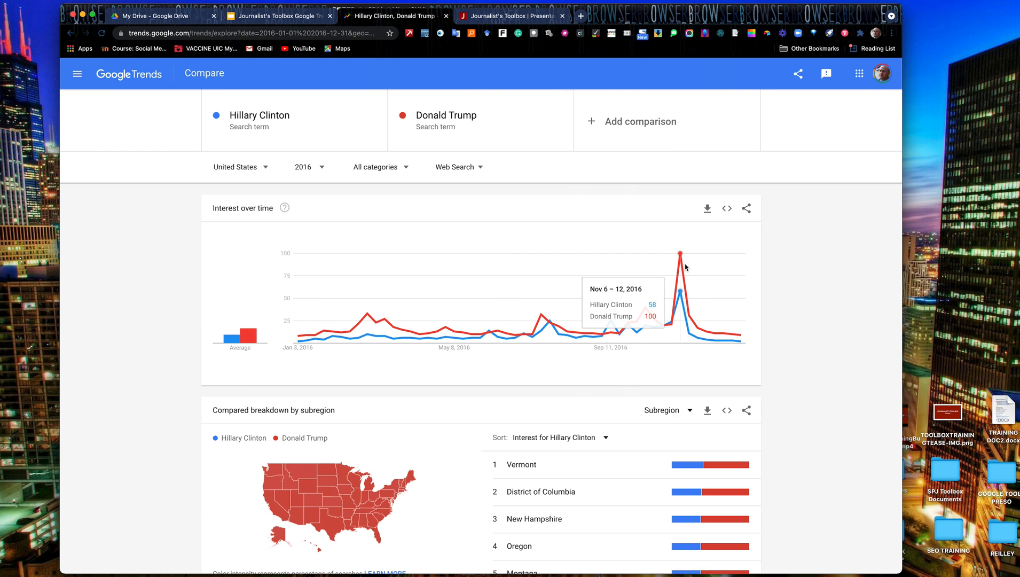
mouse_move(733, 335)
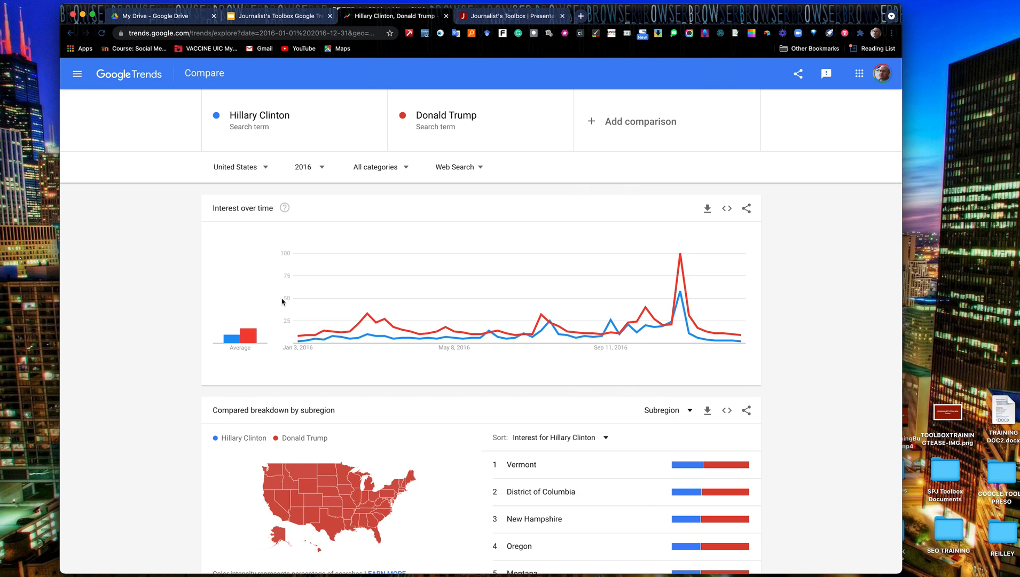
mouse_move(301, 344)
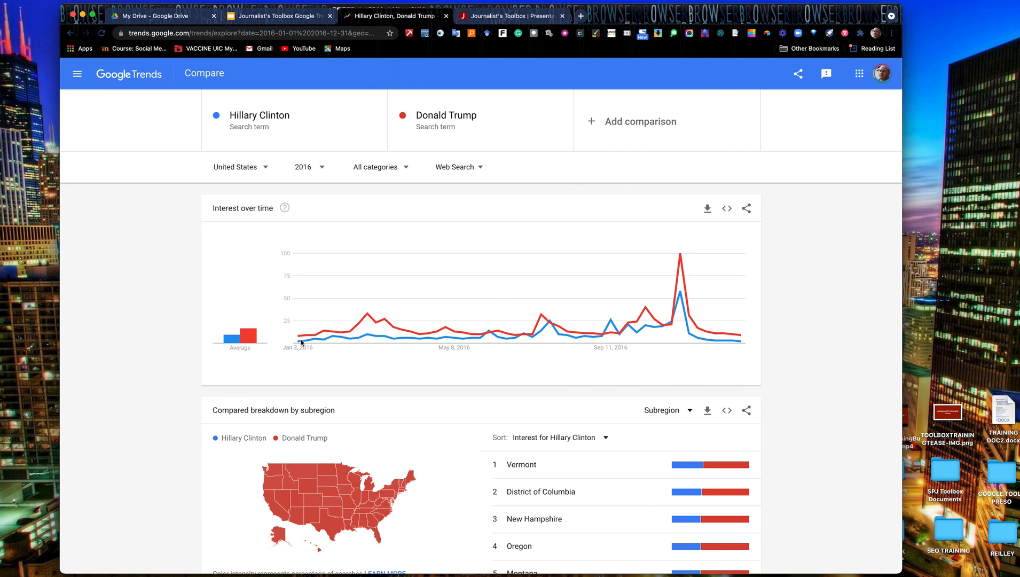
click(284, 208)
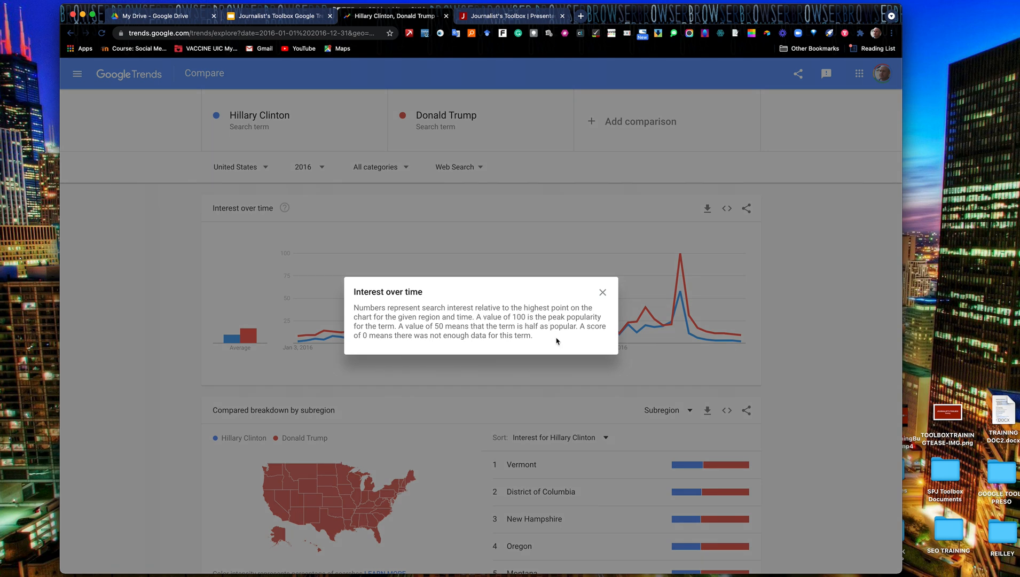
mouse_move(564, 335)
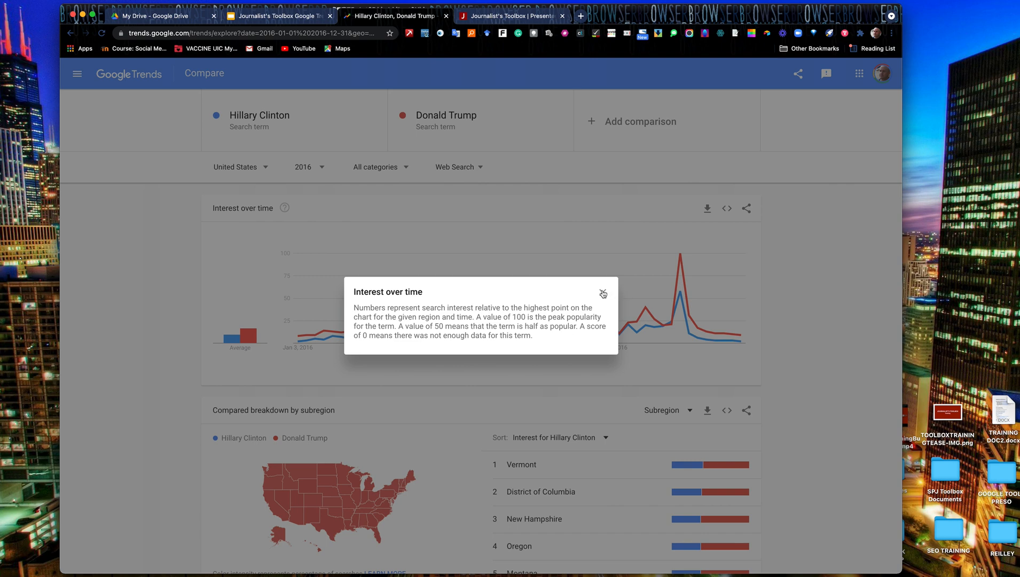
click(602, 294)
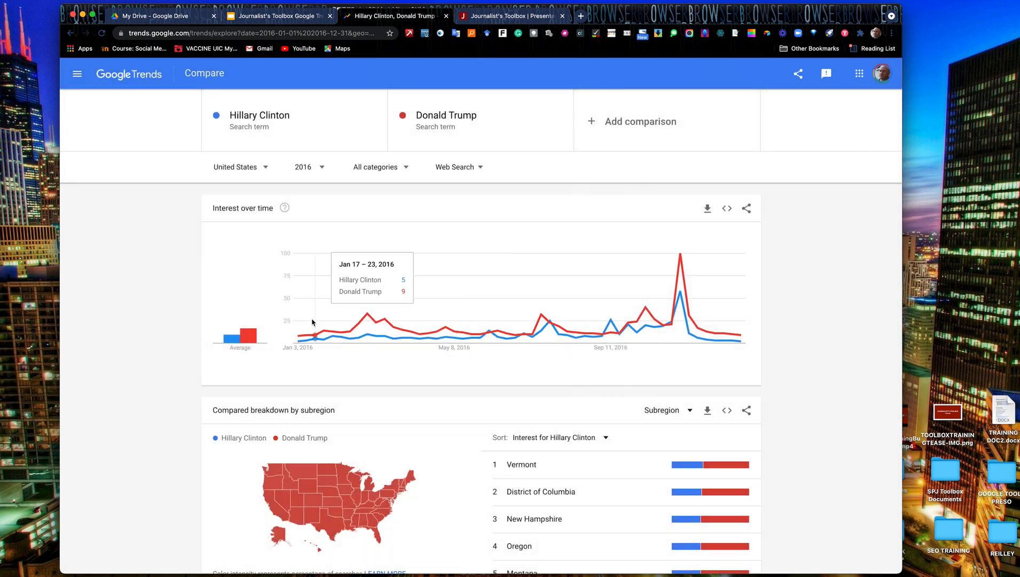
mouse_move(667, 319)
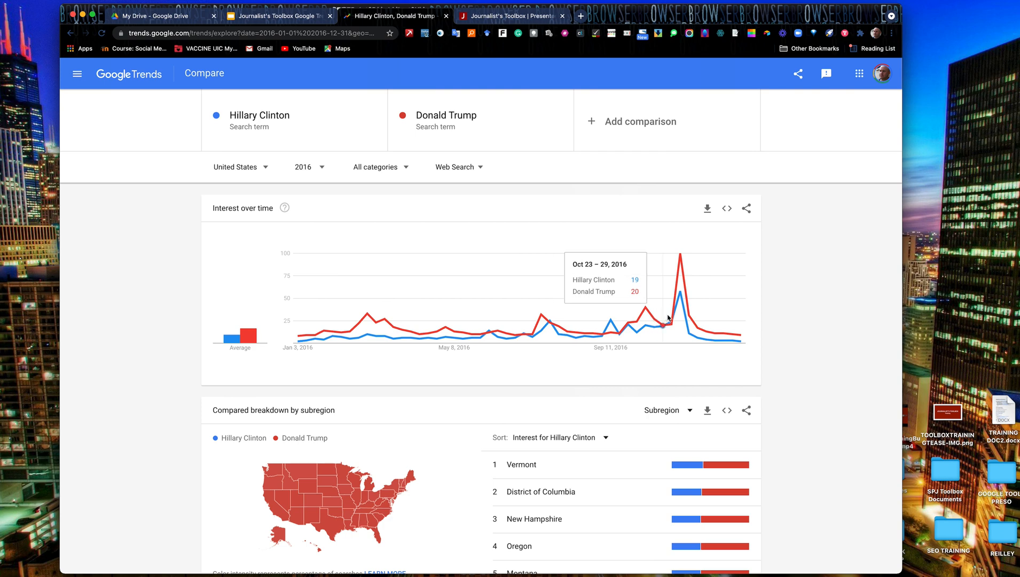
click(234, 33)
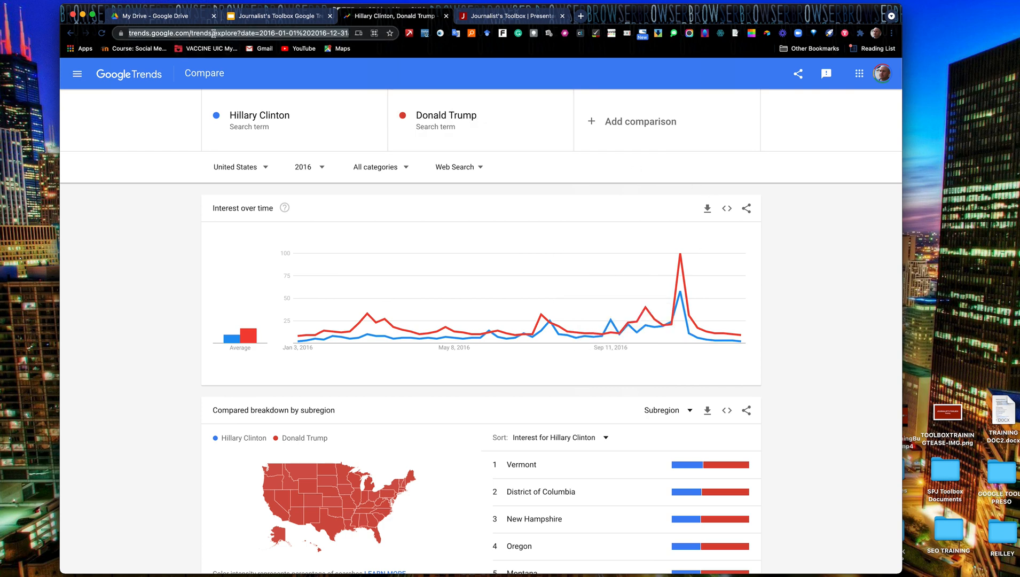
scroll(down, 3)
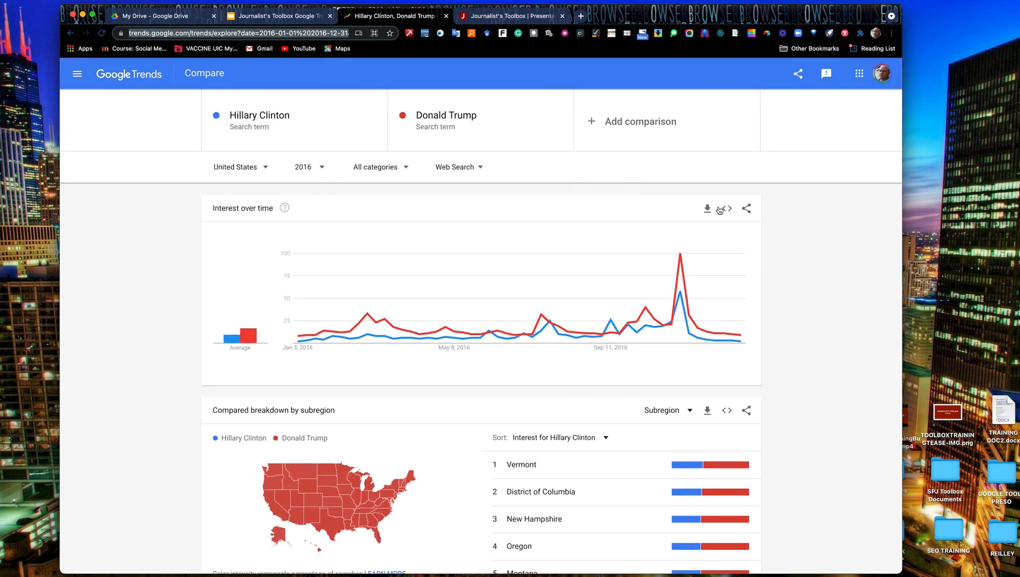
click(724, 208)
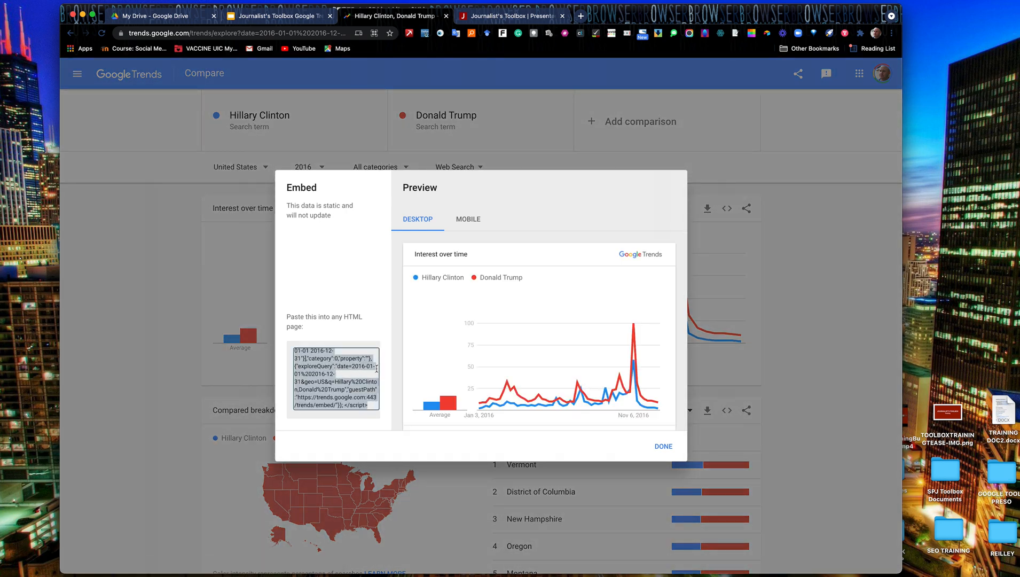
click(662, 446)
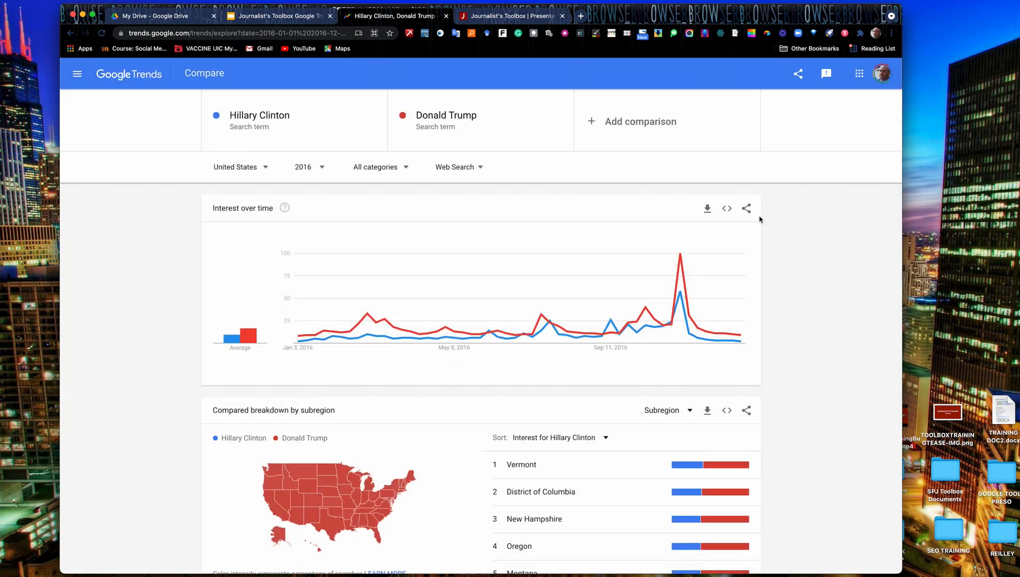
Step: View the chart's sharing options (Facebook, Twitter, LinkedIn, Tumblr) and dismiss them
click(746, 208)
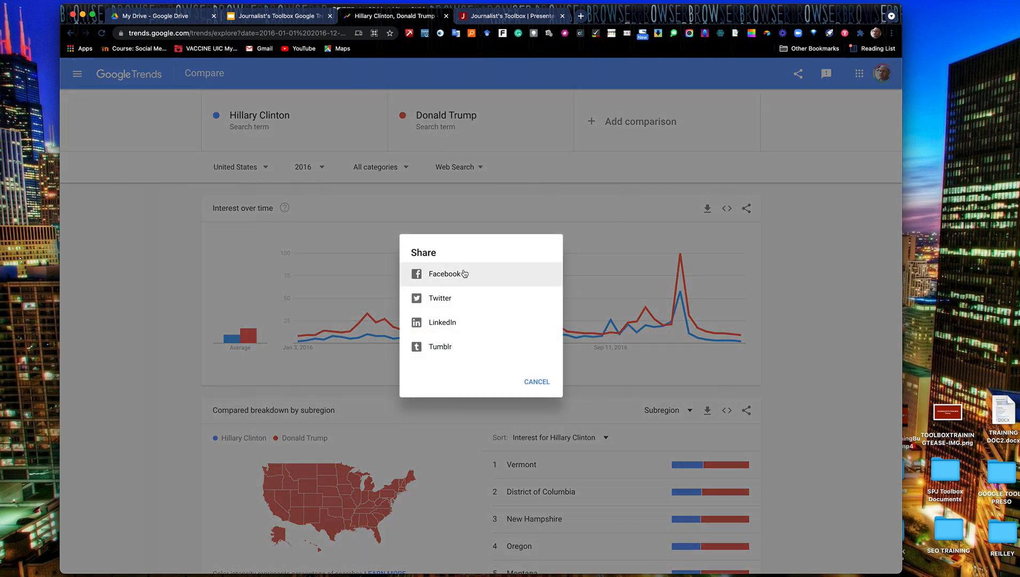
mouse_move(787, 199)
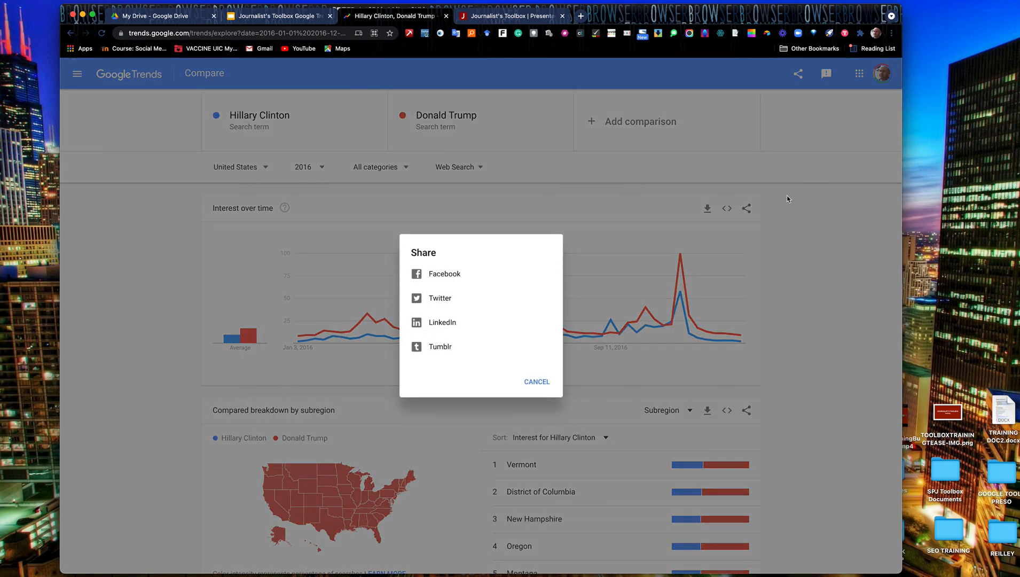
click(537, 381)
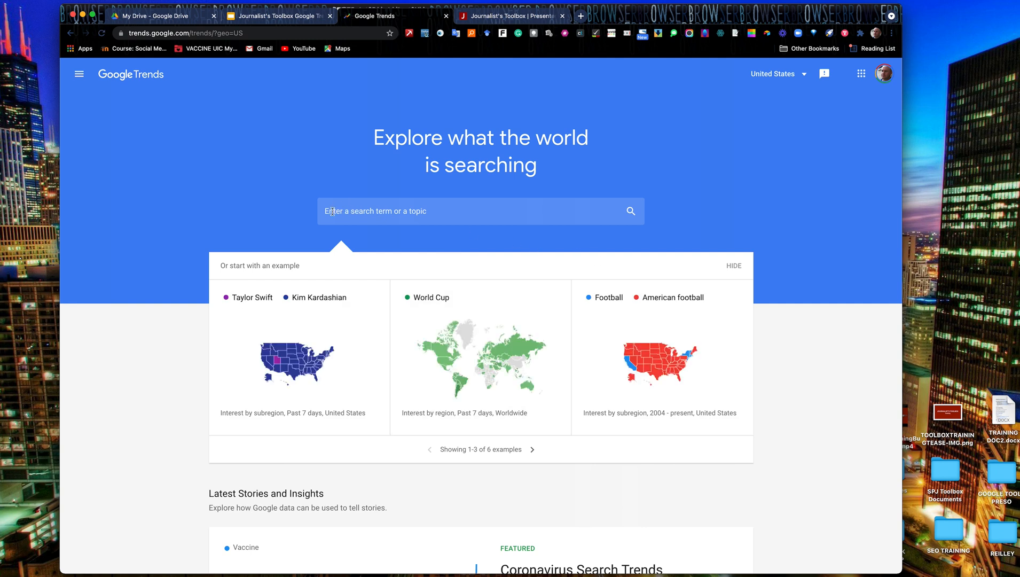
Step: Explore the search term Cornhuskers in the United States over the past 12 months
click(480, 211)
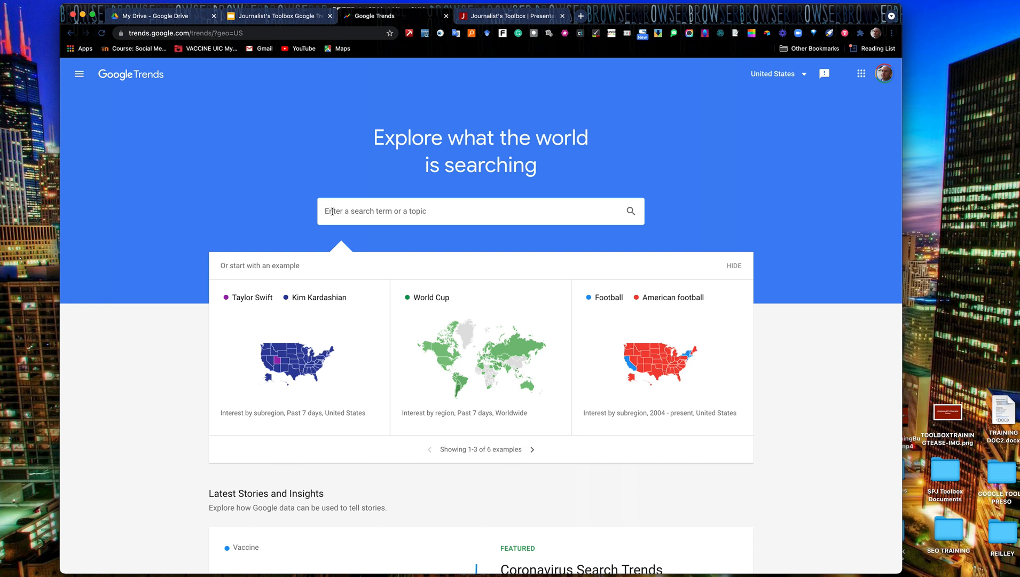
text(Cornhuskers)
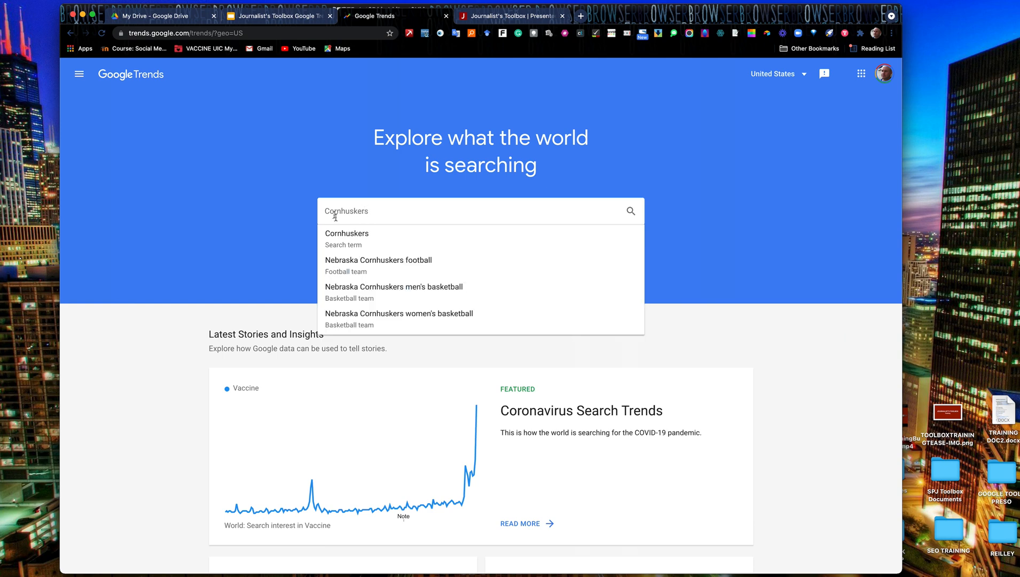
click(347, 233)
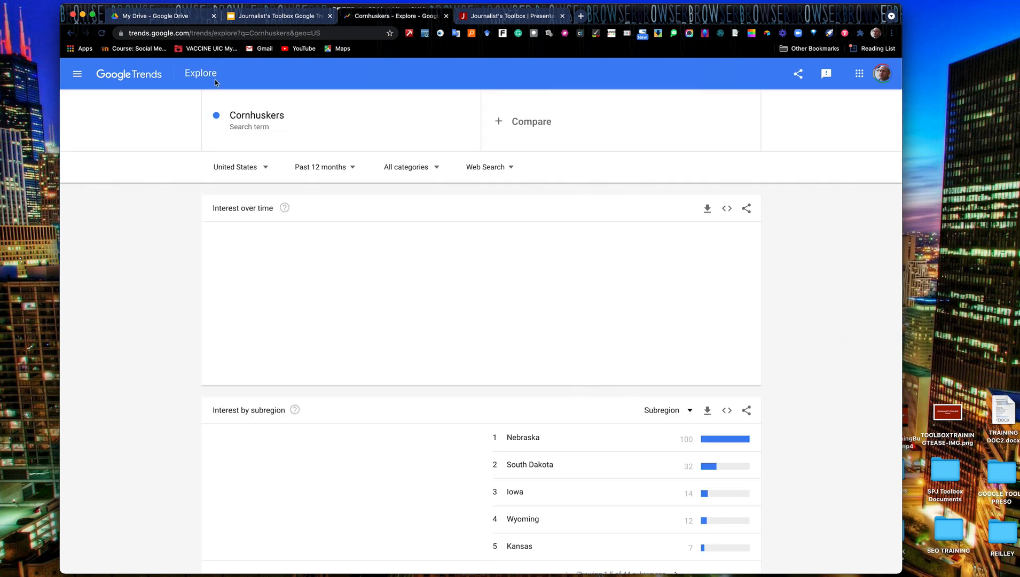
text(Huskers)
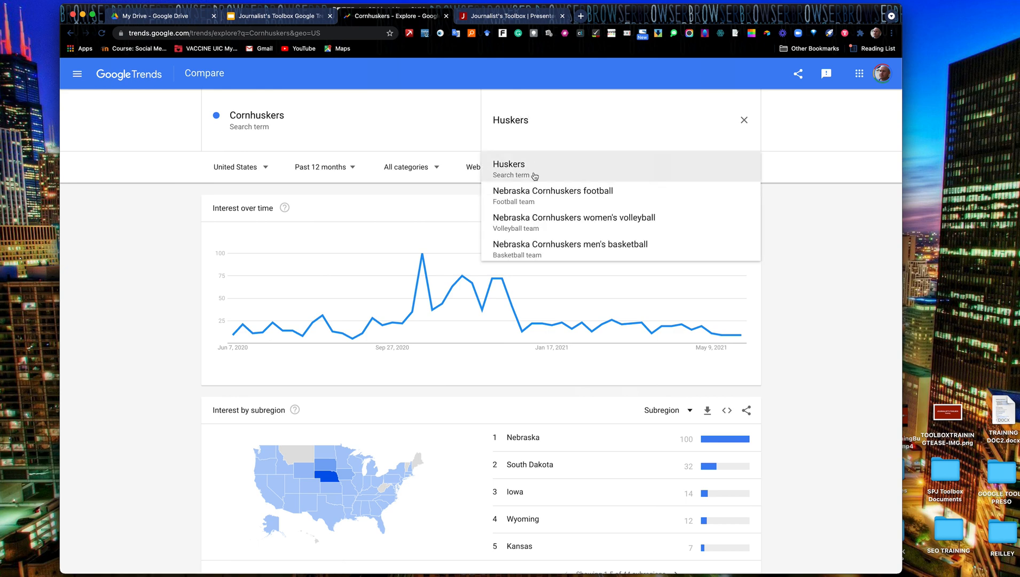
click(509, 168)
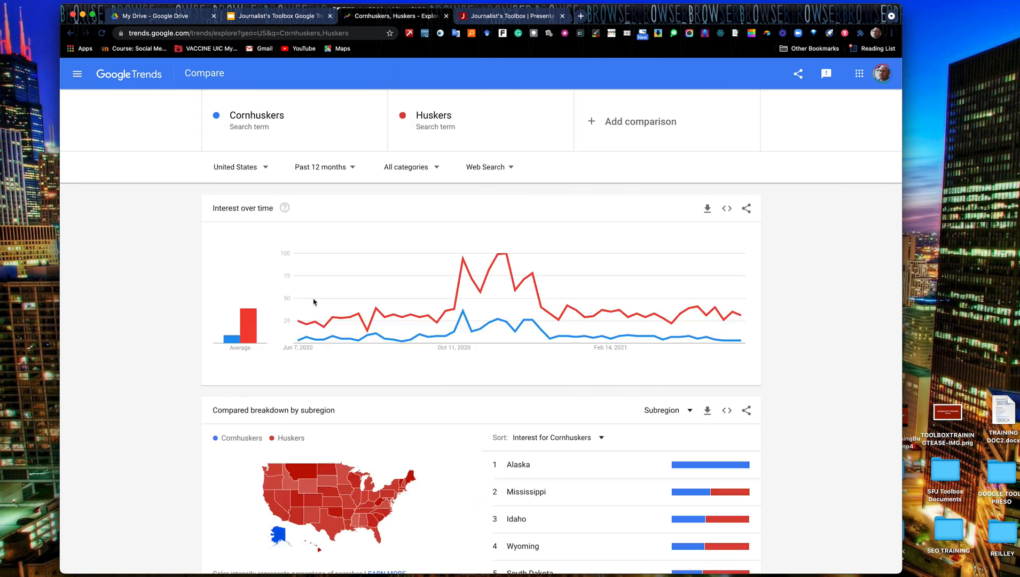
mouse_move(507, 264)
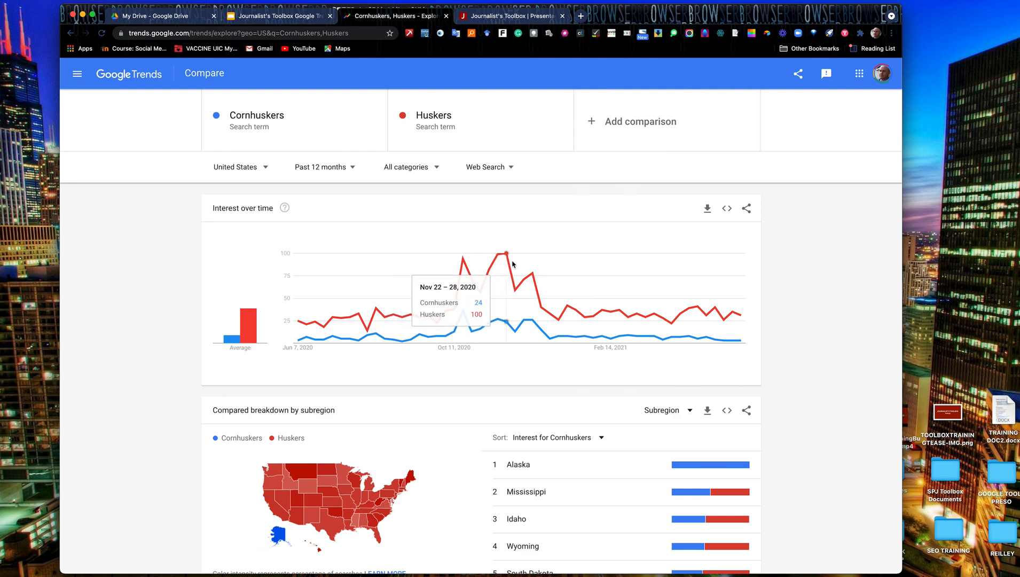
mouse_move(739, 306)
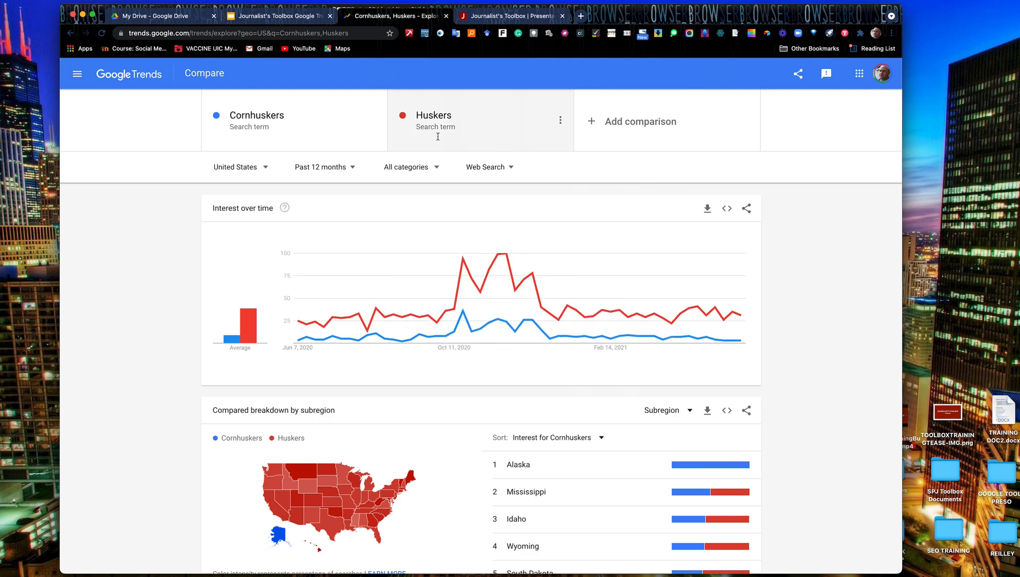
mouse_move(437, 143)
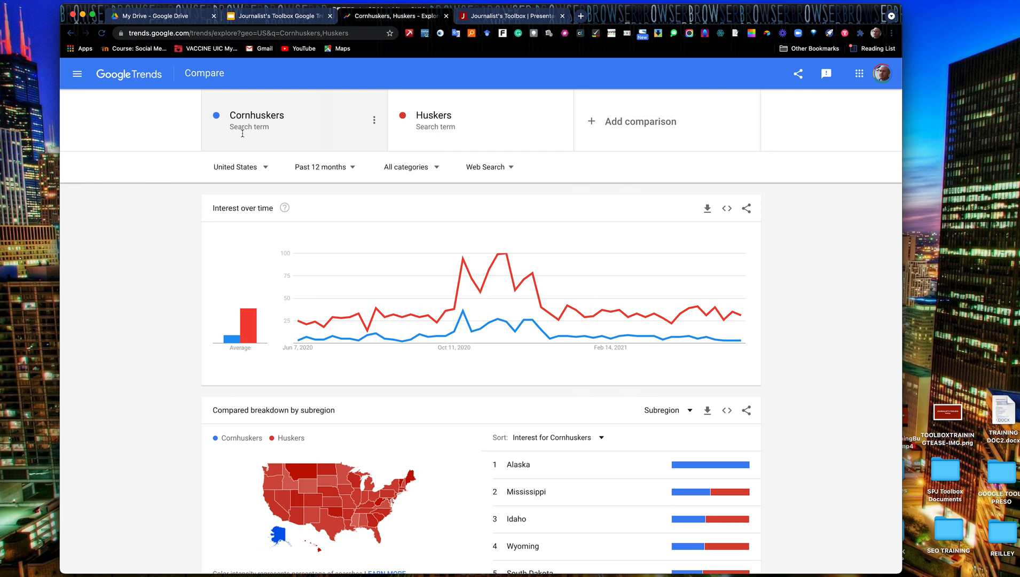
mouse_move(352, 286)
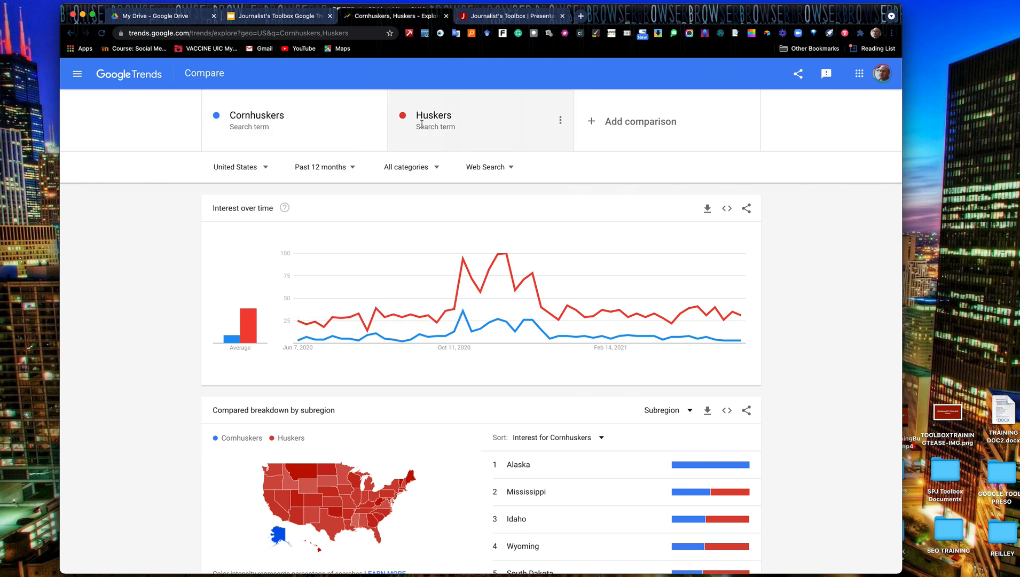
mouse_move(730, 323)
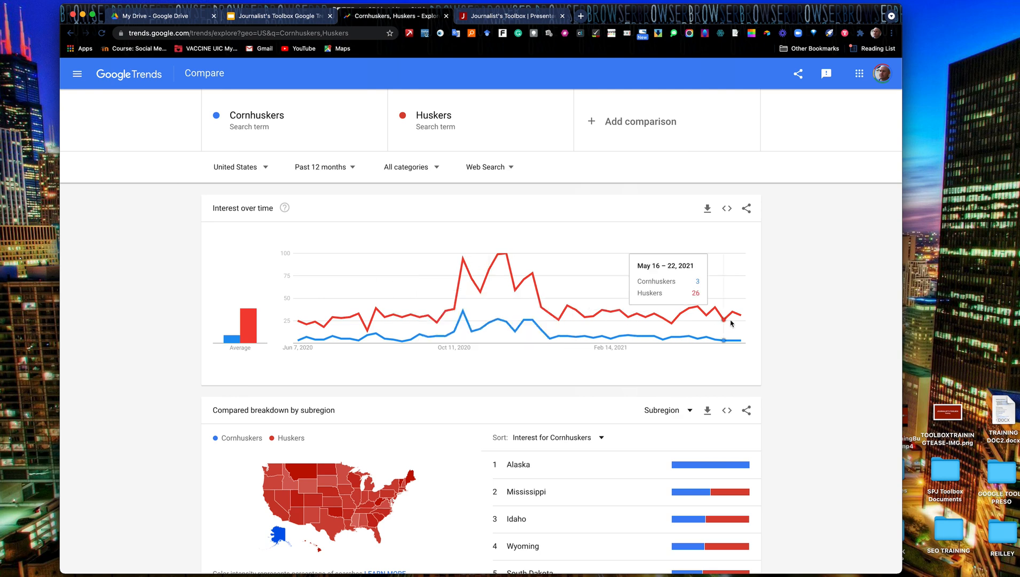
mouse_move(133, 68)
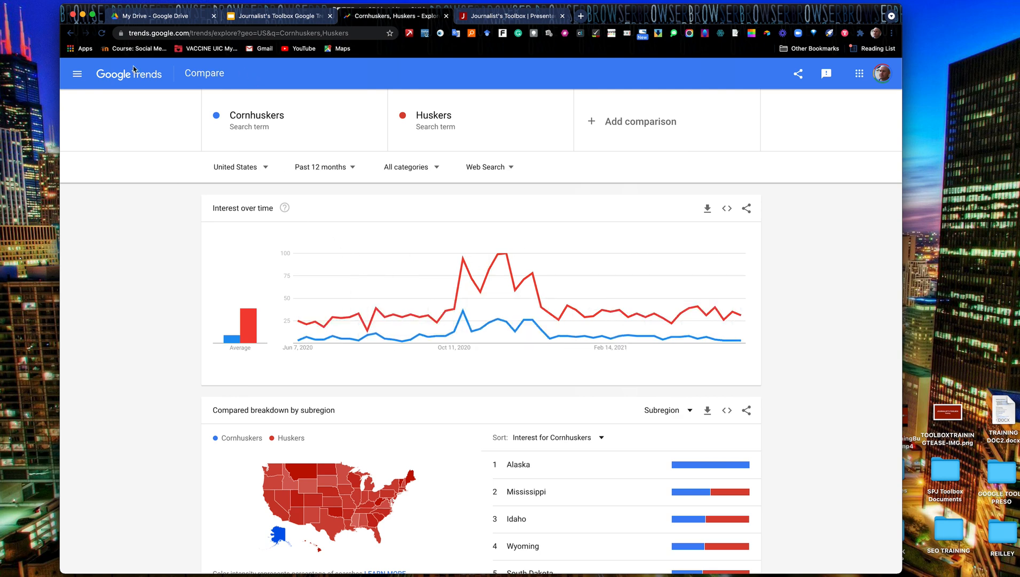
Step: Return to the Trends home page via the logo and look over its example comparisons
click(130, 73)
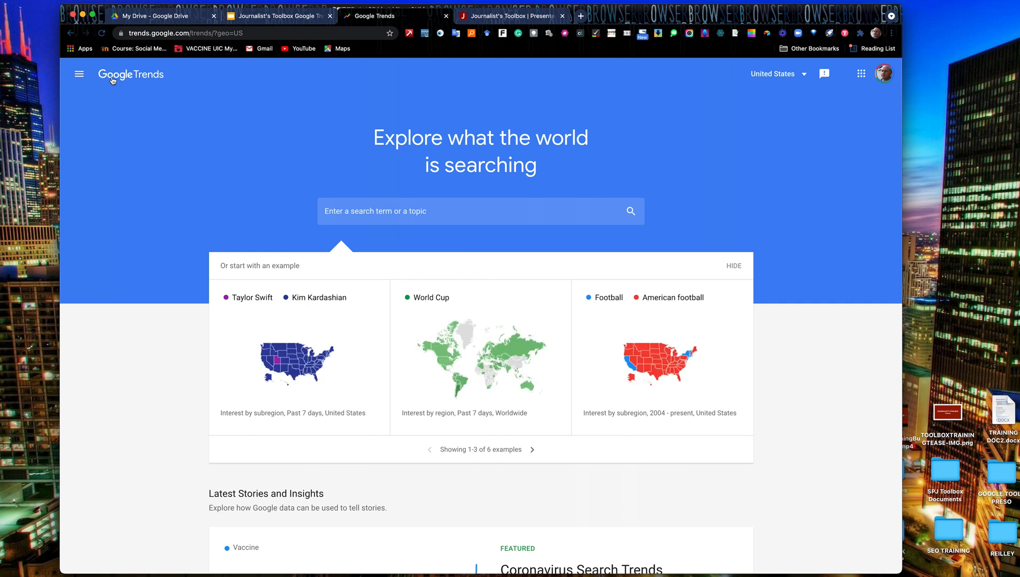
mouse_move(421, 165)
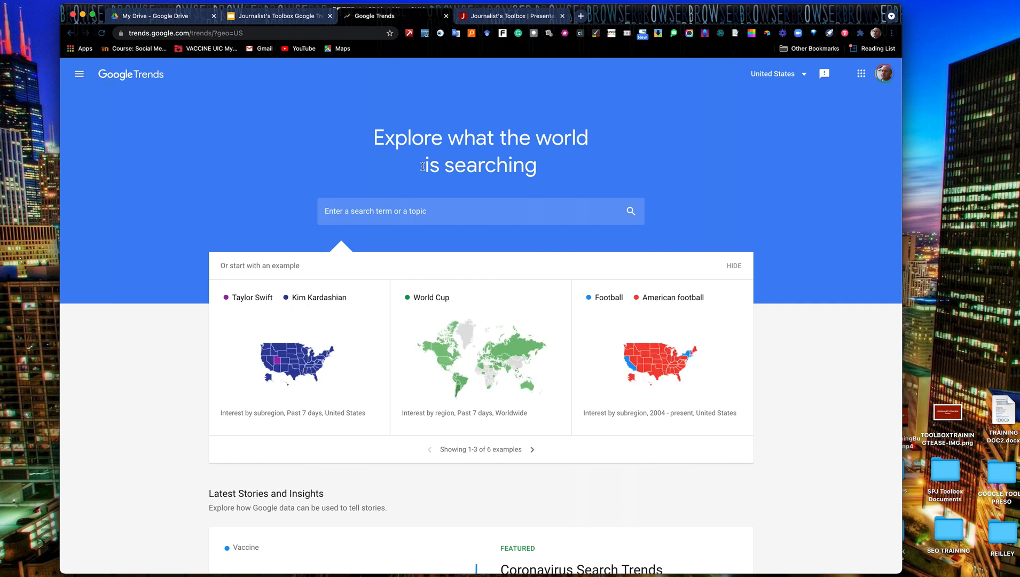
mouse_move(343, 202)
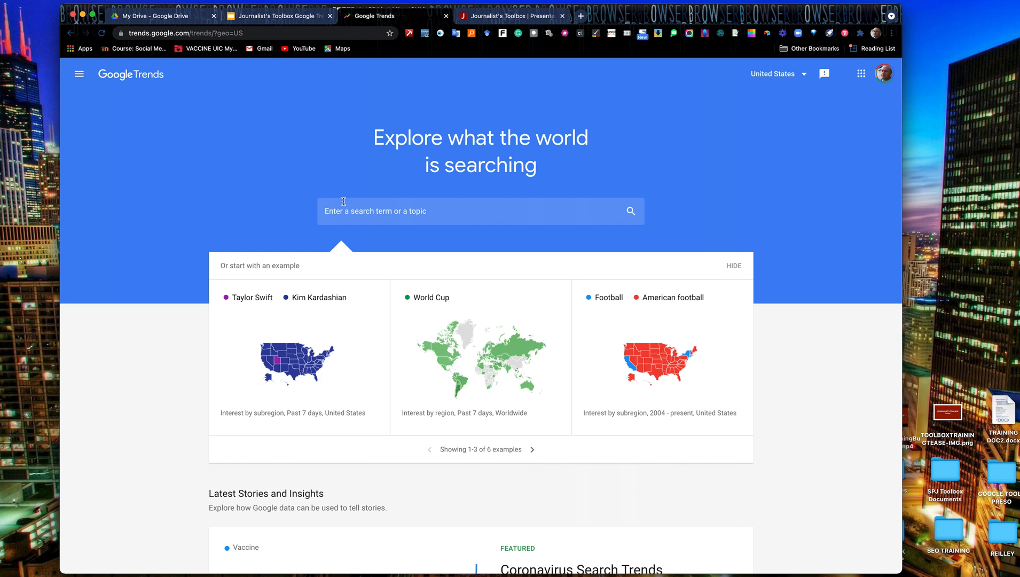
mouse_move(417, 61)
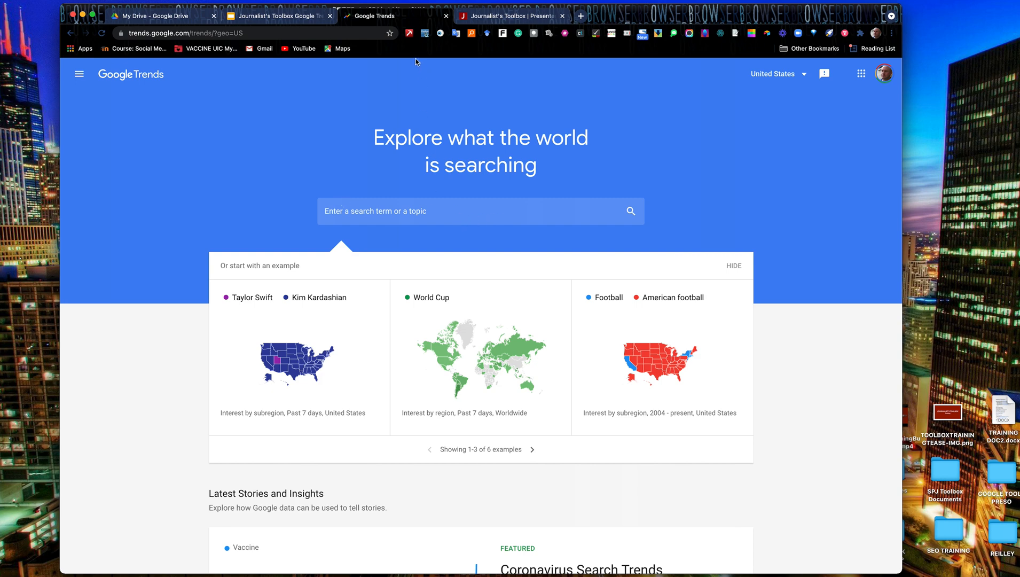
mouse_move(389, 15)
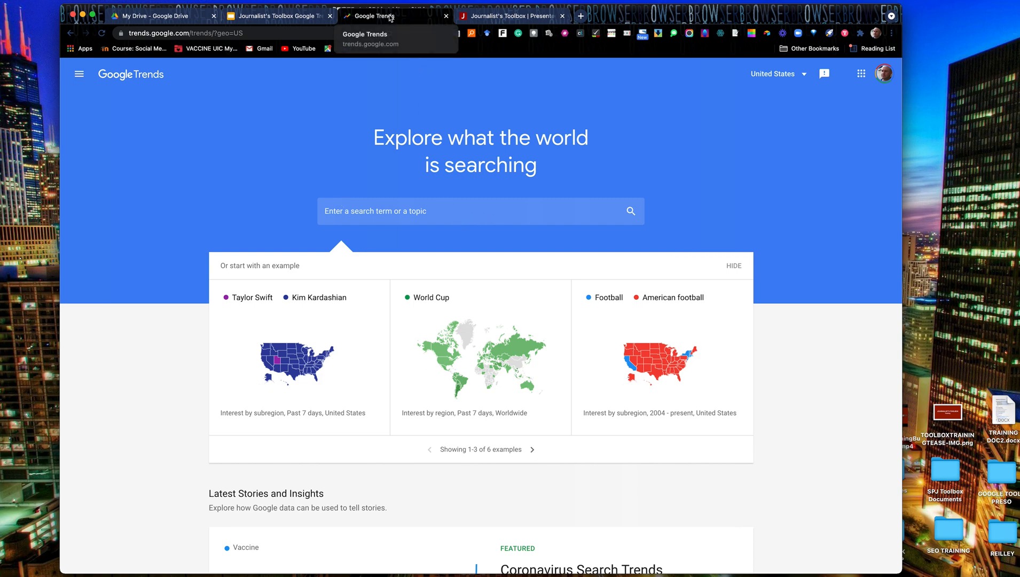
scroll(down, 3)
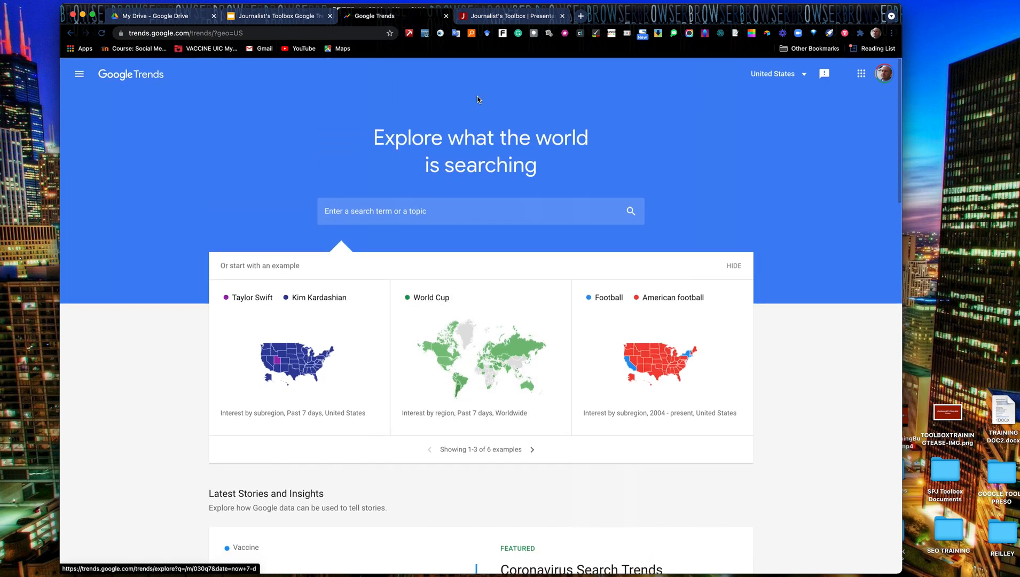
mouse_move(511, 16)
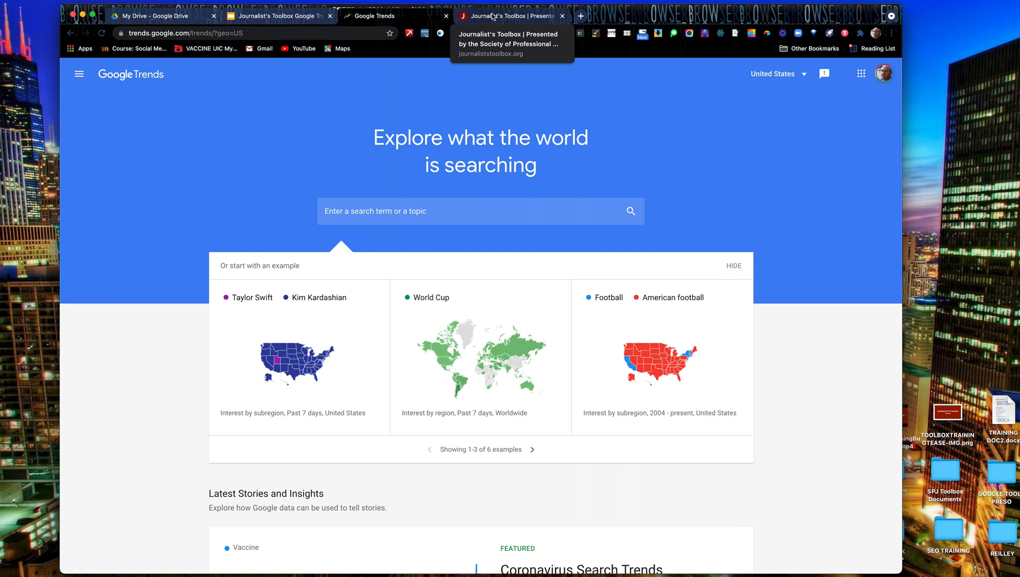
Step: Switch to the Journalist's Toolbox site and browse its category tiles down to Hurricanes, Wildfires and Environment
click(507, 16)
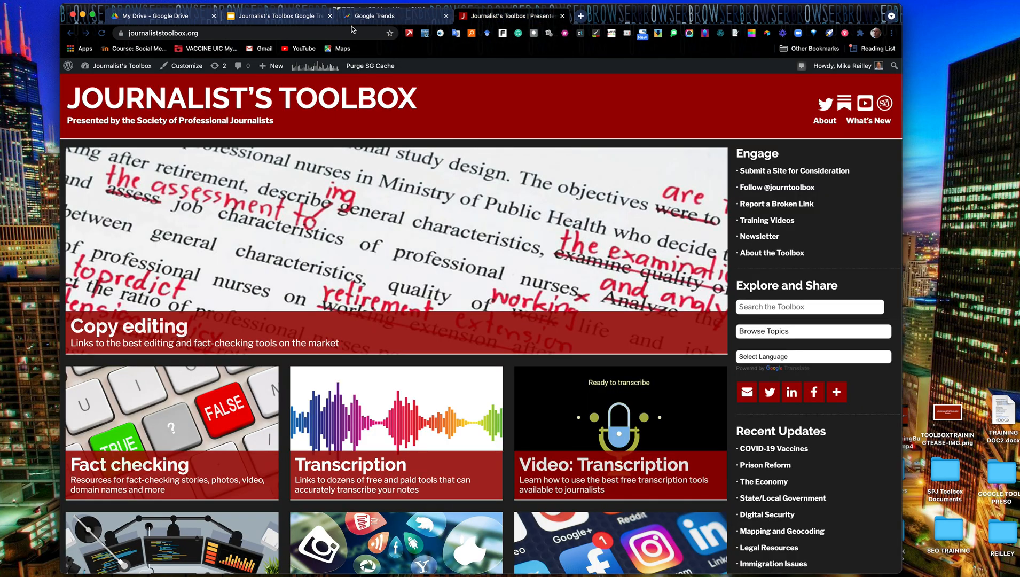
mouse_move(557, 488)
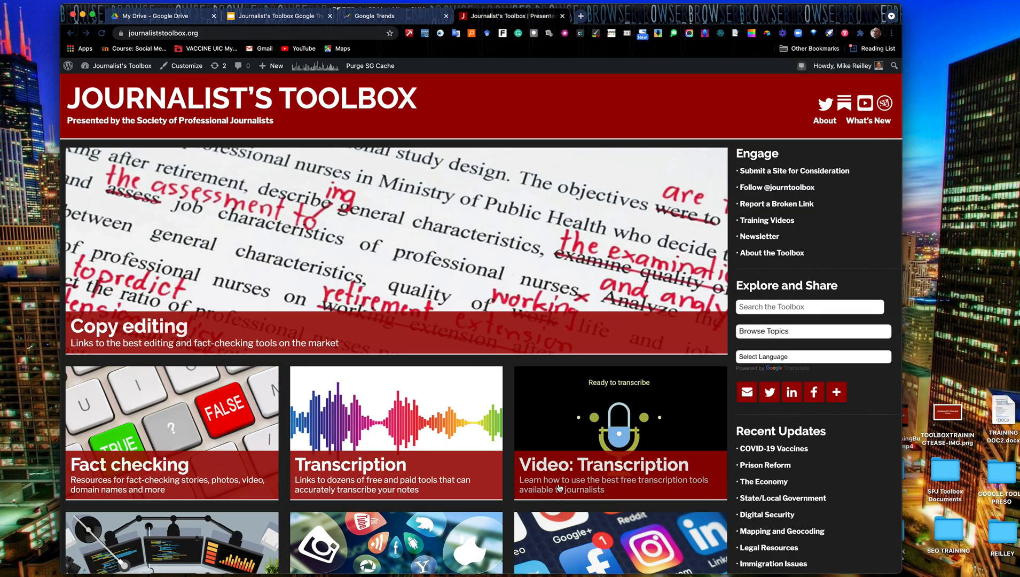
scroll(down, 3)
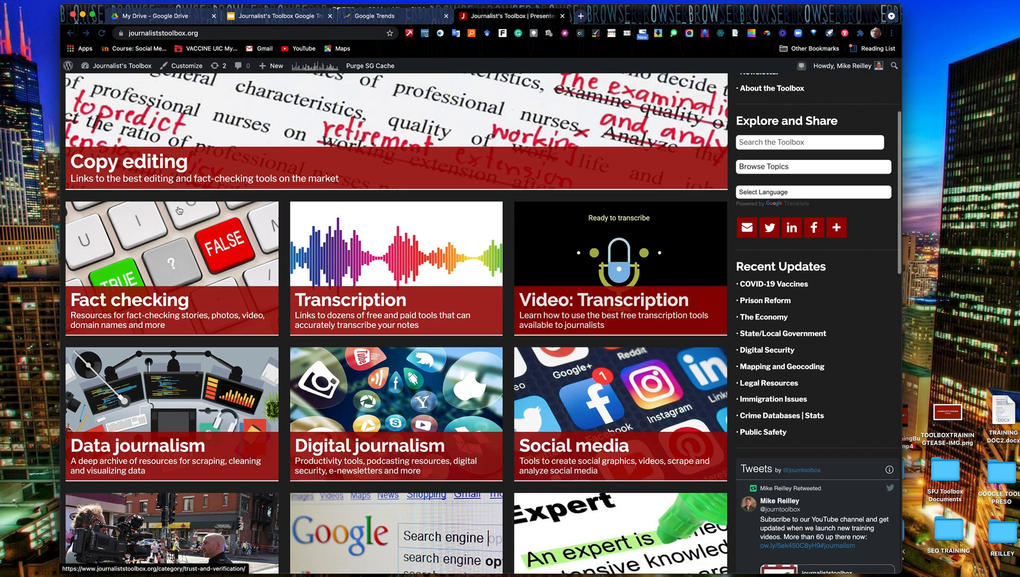
scroll(down, 3)
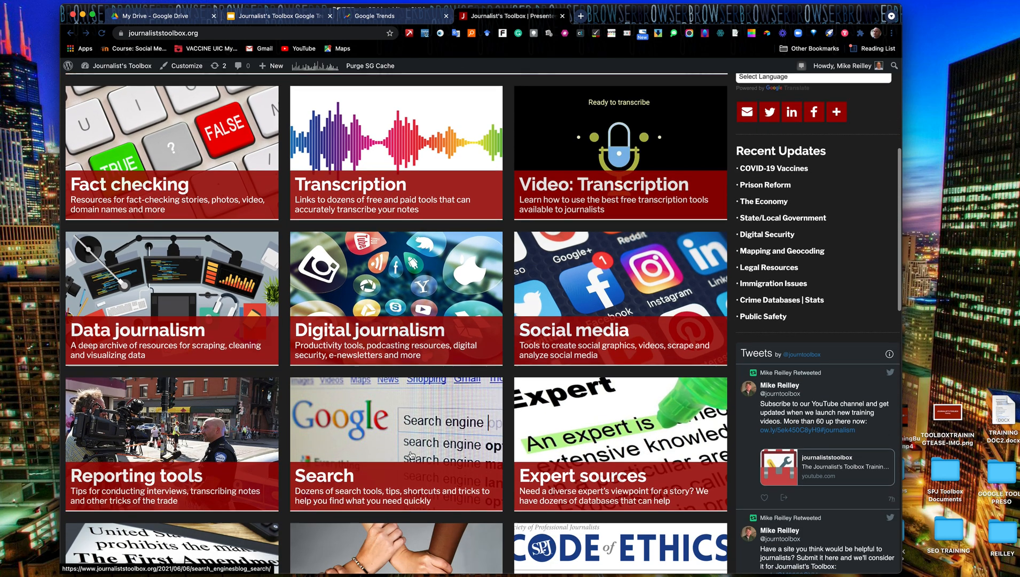
scroll(down, 3)
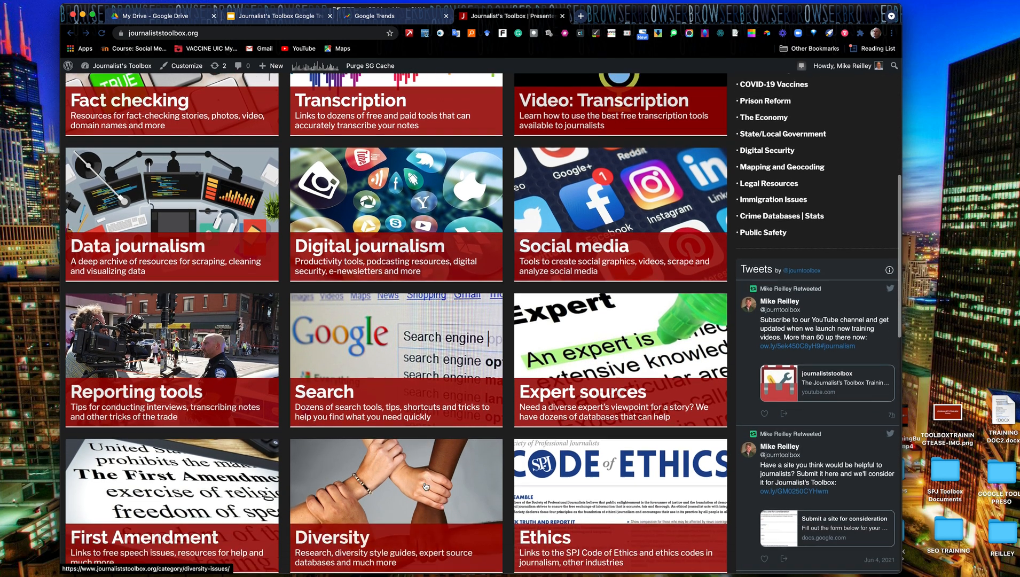
scroll(down, 3)
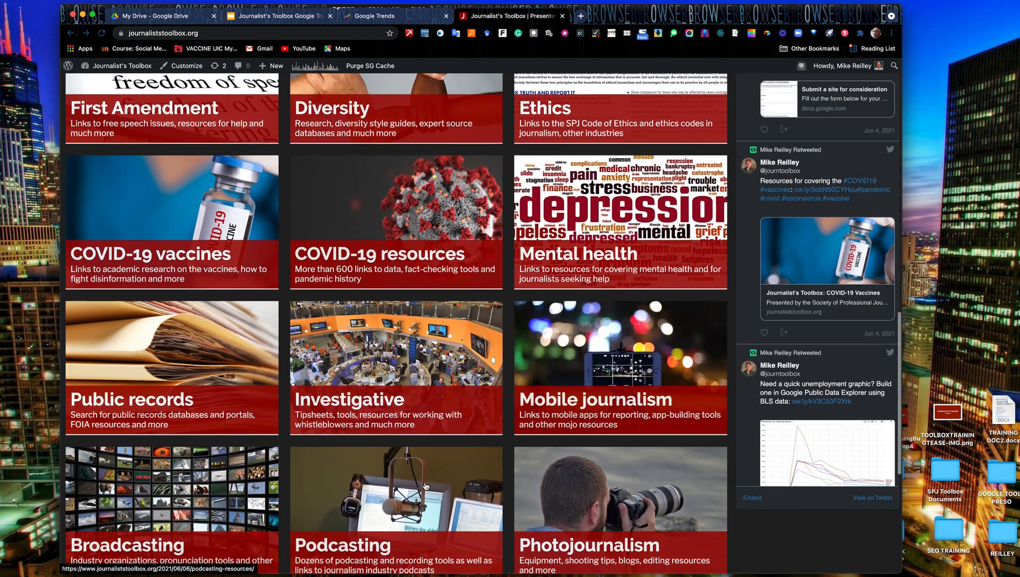
scroll(down, 3)
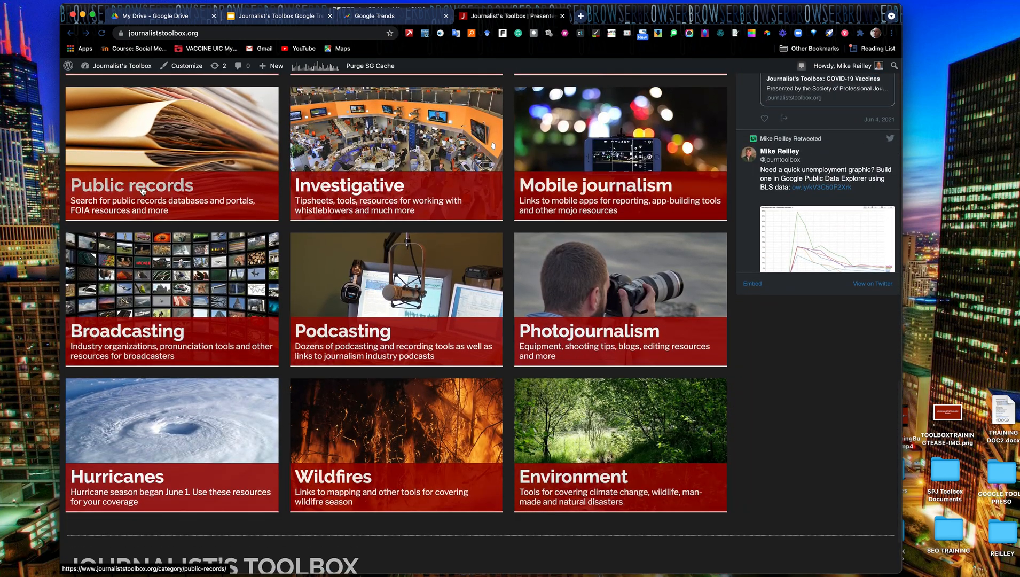
mouse_move(232, 125)
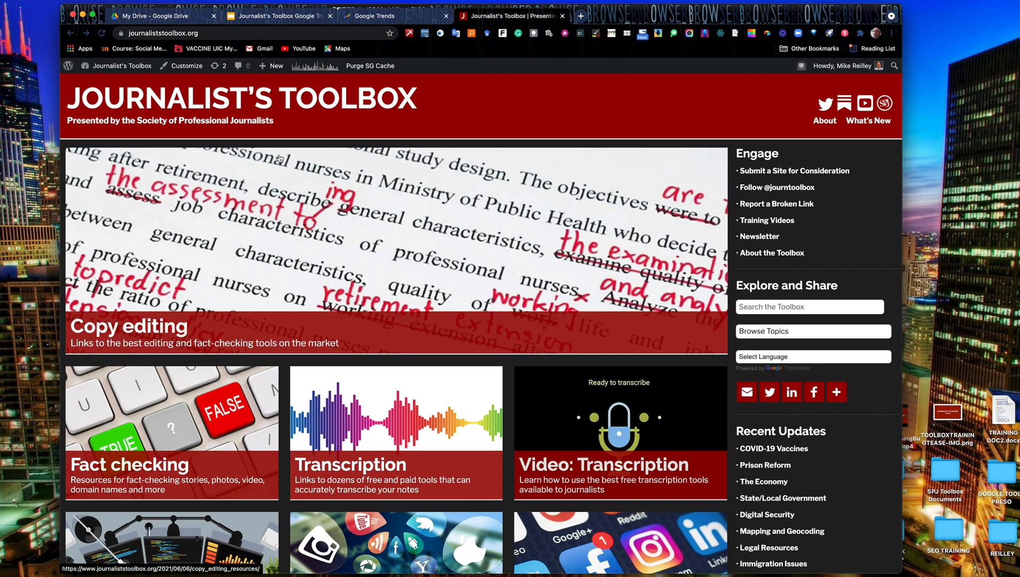
mouse_move(166, 117)
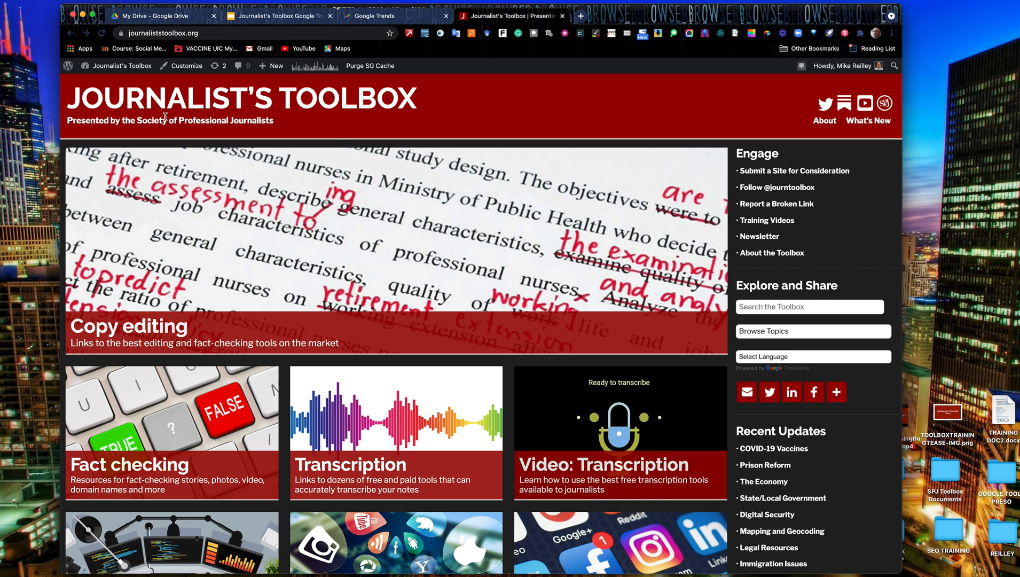
mouse_move(246, 106)
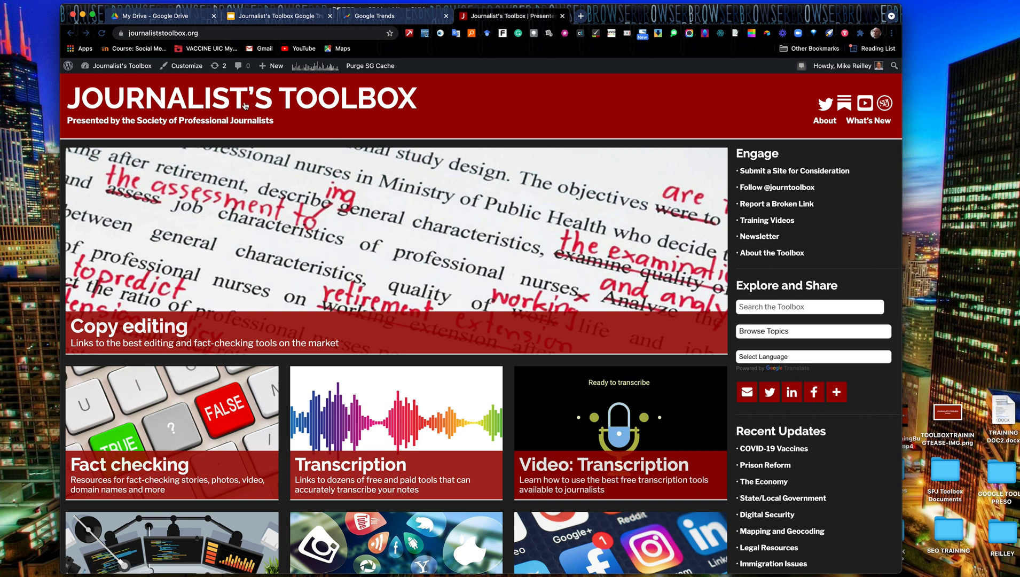